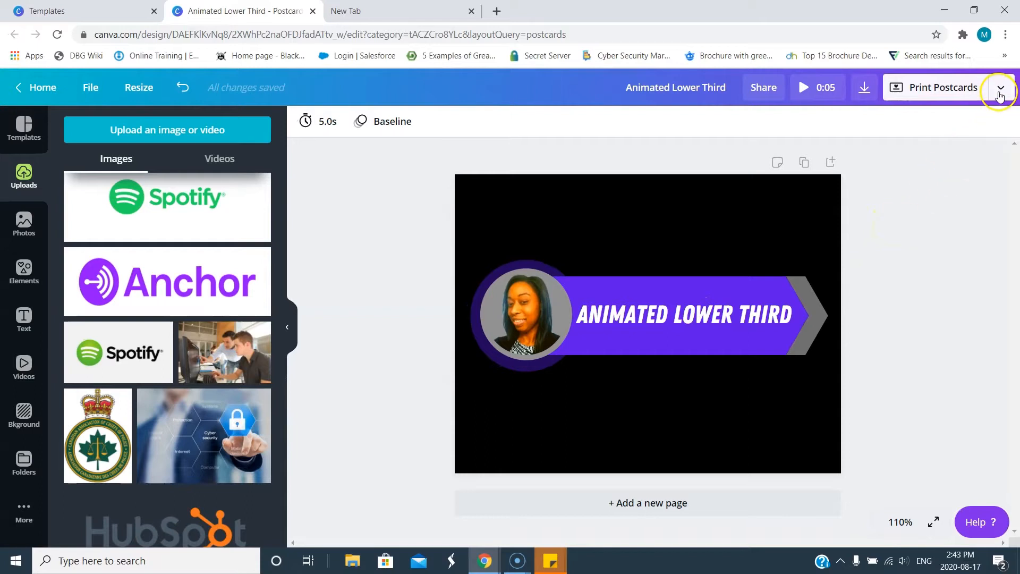
Bring up the Download options from the share menu and choose MP4 Video as the file type
{"action": "left_click", "coordinate": [1000, 87]}
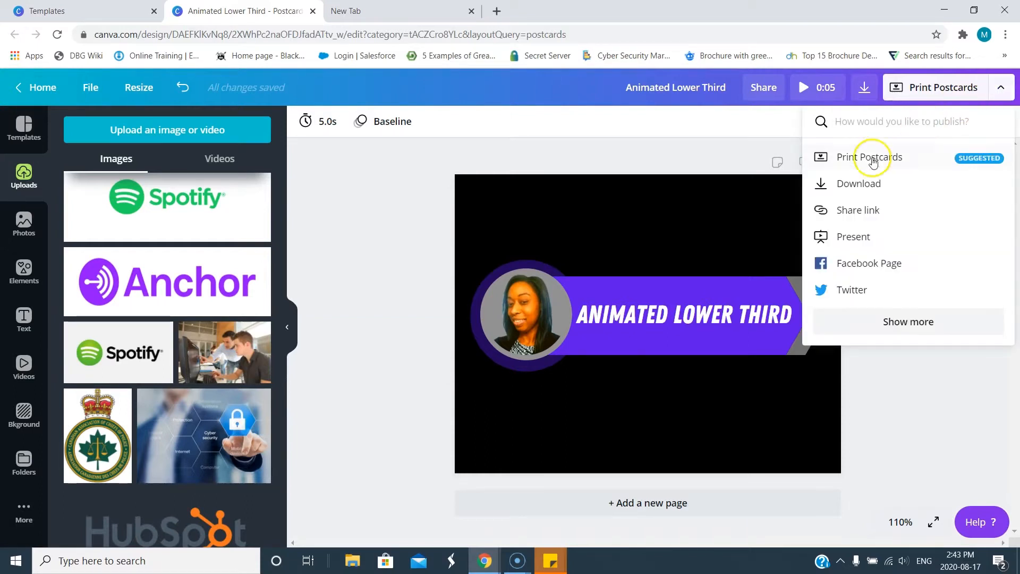
{"action": "left_click", "coordinate": [860, 183]}
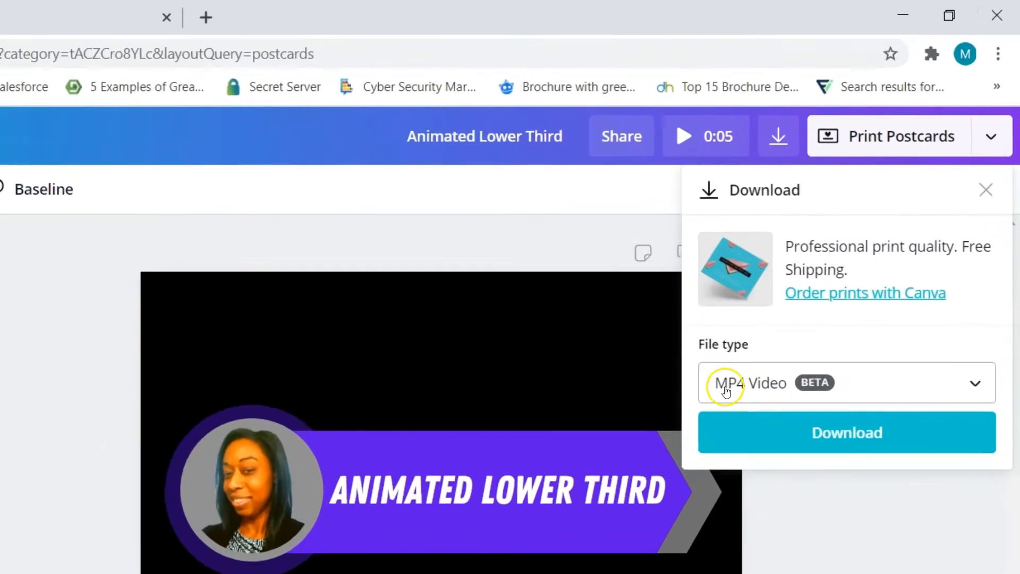
{"action": "left_click", "coordinate": [984, 191]}
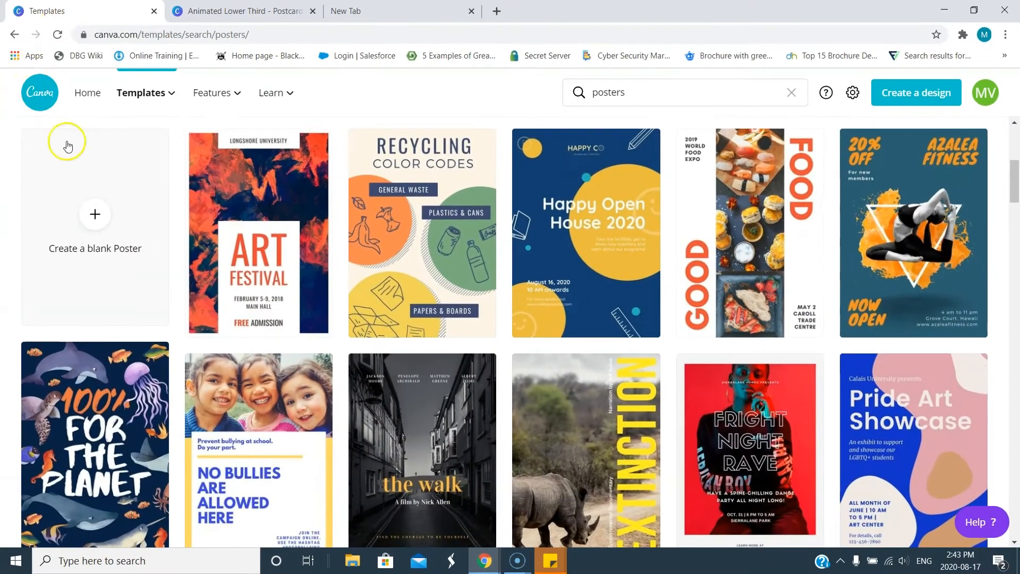
Switch from poster templates to the Postcard template category and scroll through it
{"action": "left_click", "coordinate": [141, 92]}
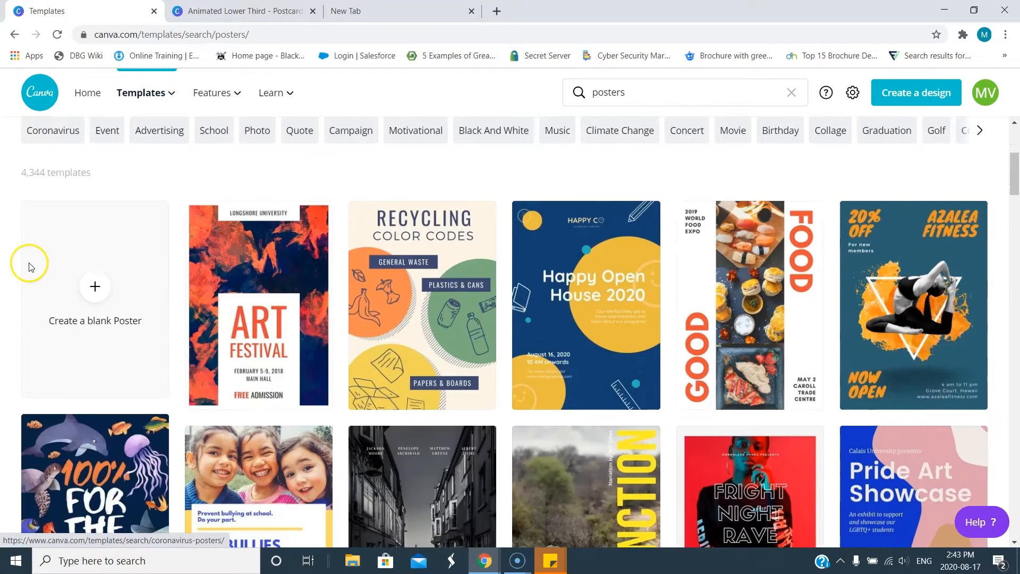
{"action": "left_click", "coordinate": [142, 92]}
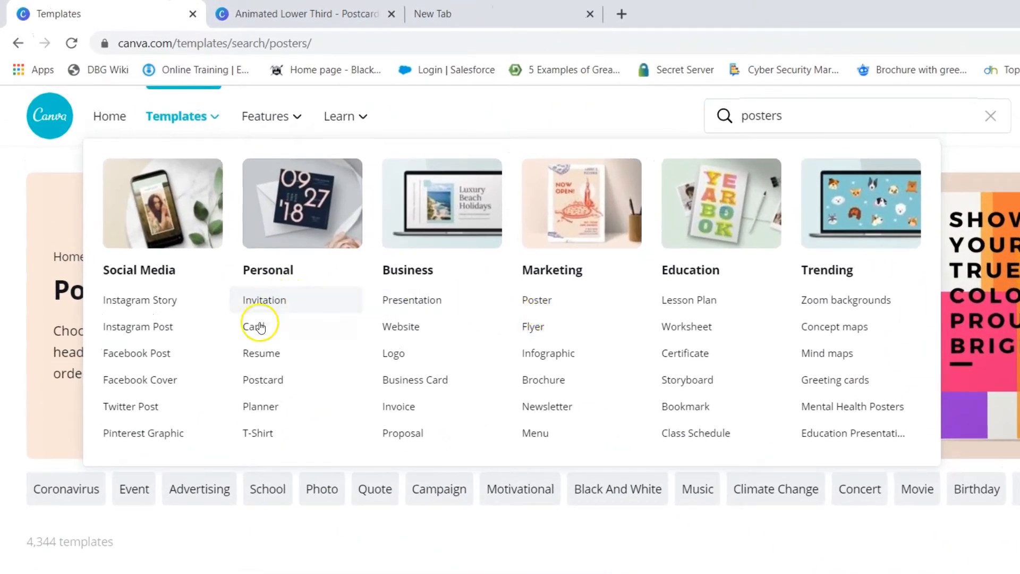
{"action": "left_click", "coordinate": [263, 379]}
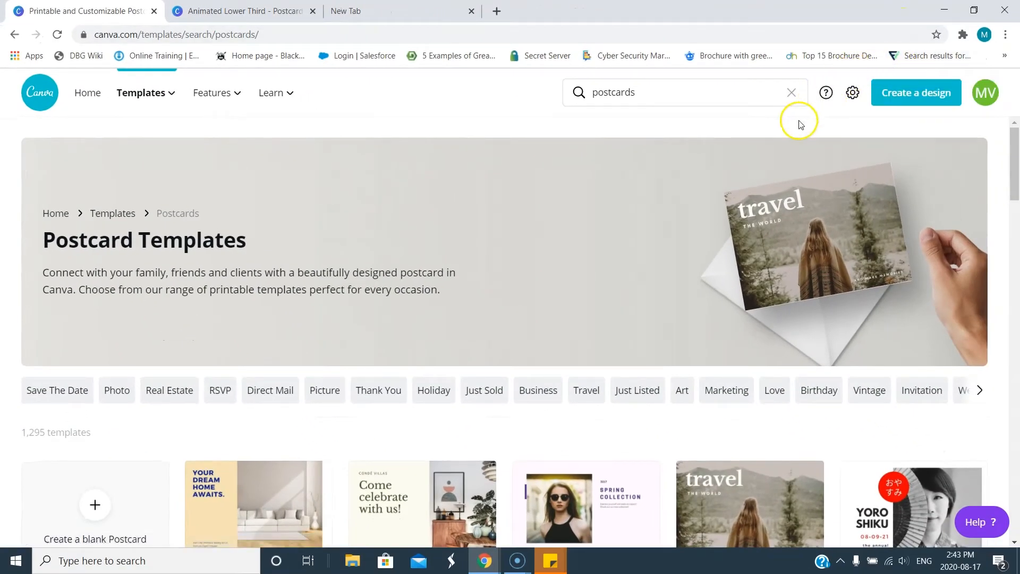
{"action": "scroll", "scroll_direction": "down", "scroll_amount": 3}
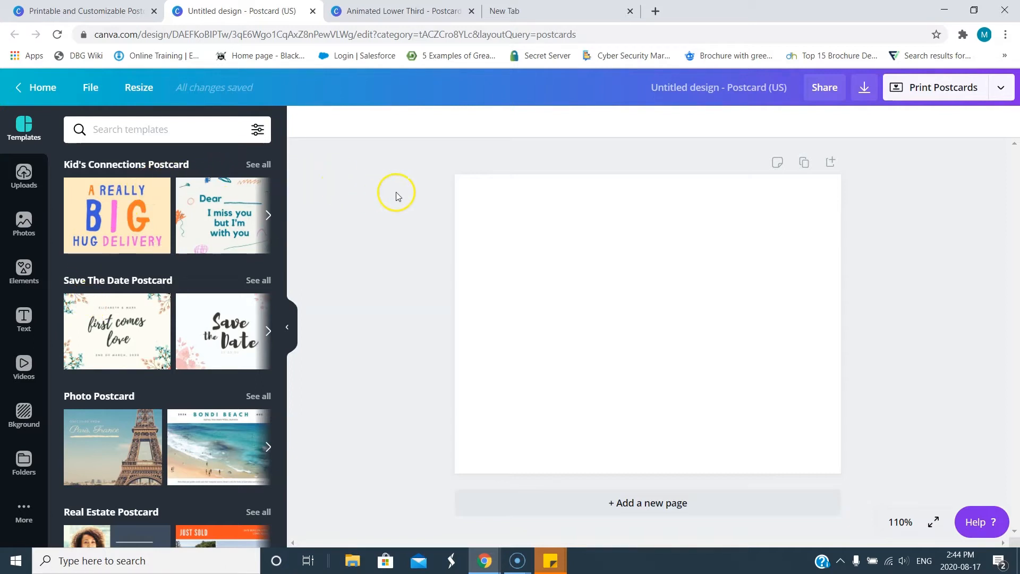
{"action": "mouse_move", "coordinate": [518, 217]}
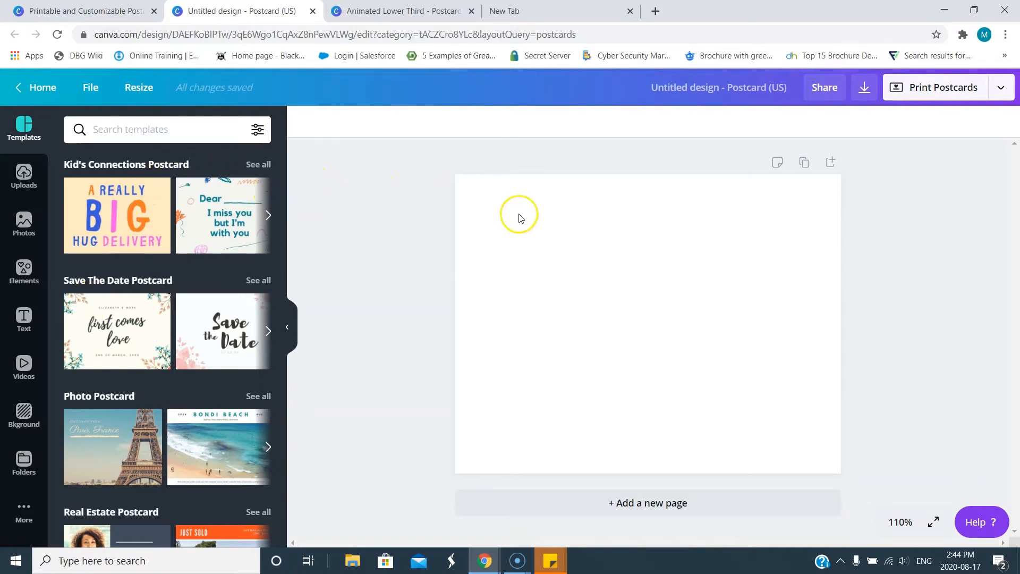
{"action": "mouse_move", "coordinate": [449, 362]}
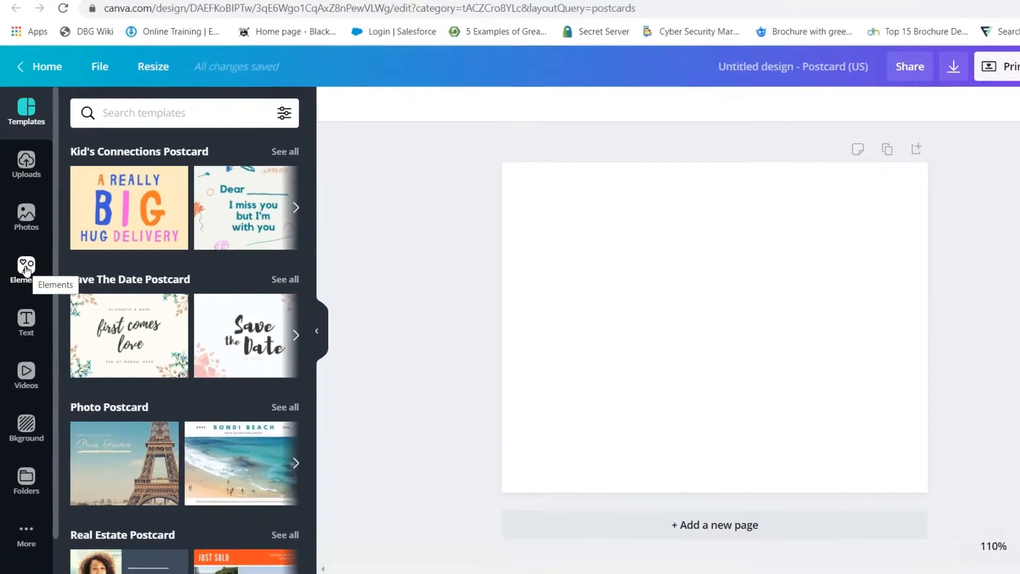
Add a circle frame from Elements and set the postcard background to black
{"action": "left_click", "coordinate": [26, 266]}
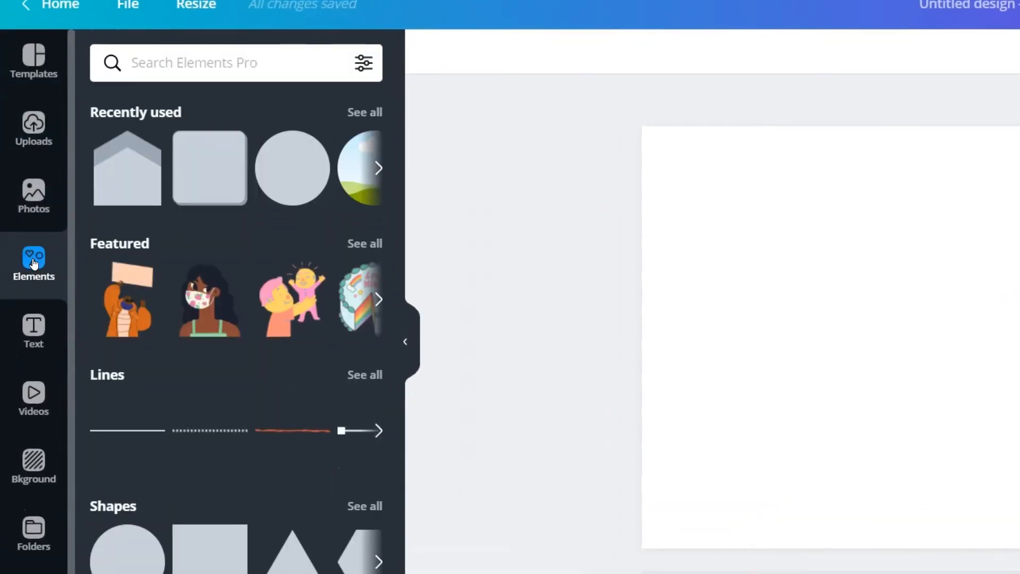
{"action": "scroll", "scroll_direction": "down", "scroll_amount": 3}
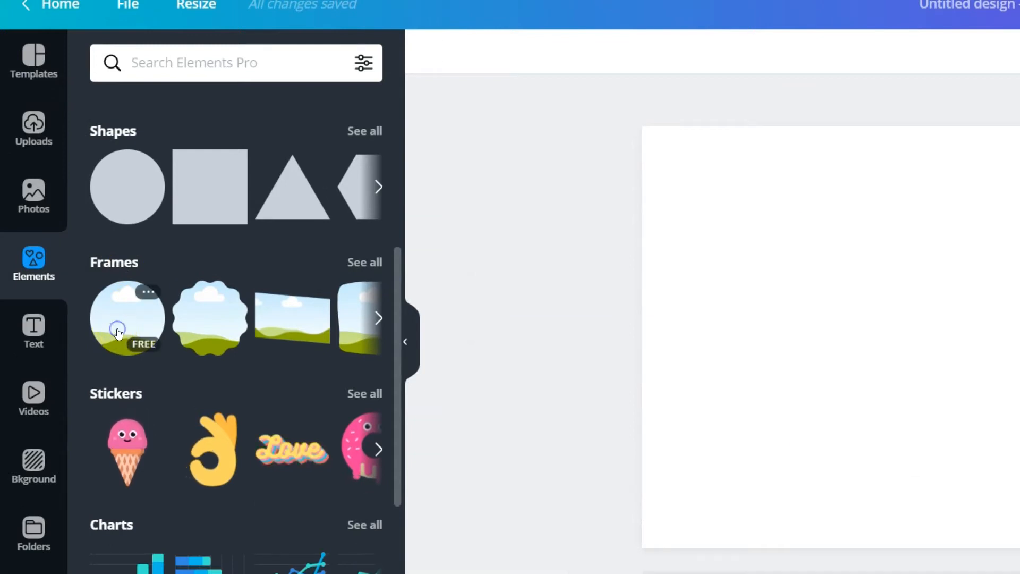
{"action": "left_click", "coordinate": [126, 318]}
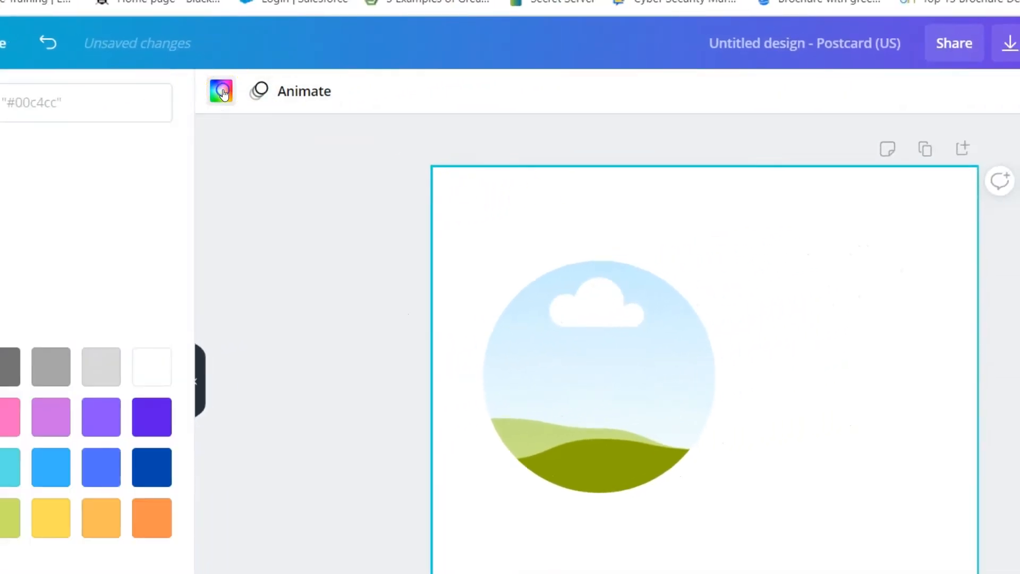
{"action": "left_click", "coordinate": [76, 316]}
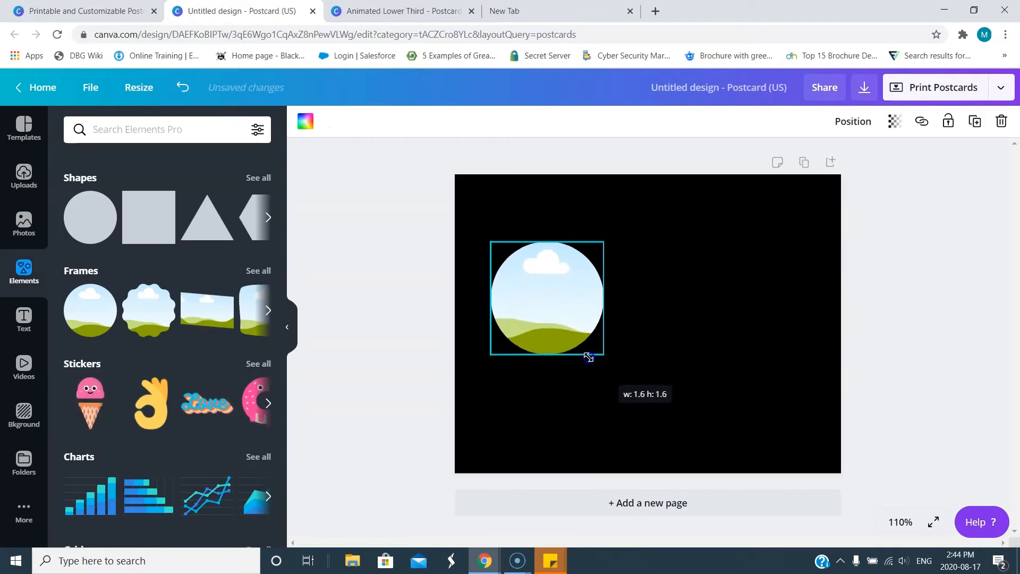
Shrink the circle frame slightly and scroll through all Shapes for the chevron banner
{"action": "left_click_drag", "start_coordinate": [588, 356], "coordinate": [559, 349]}
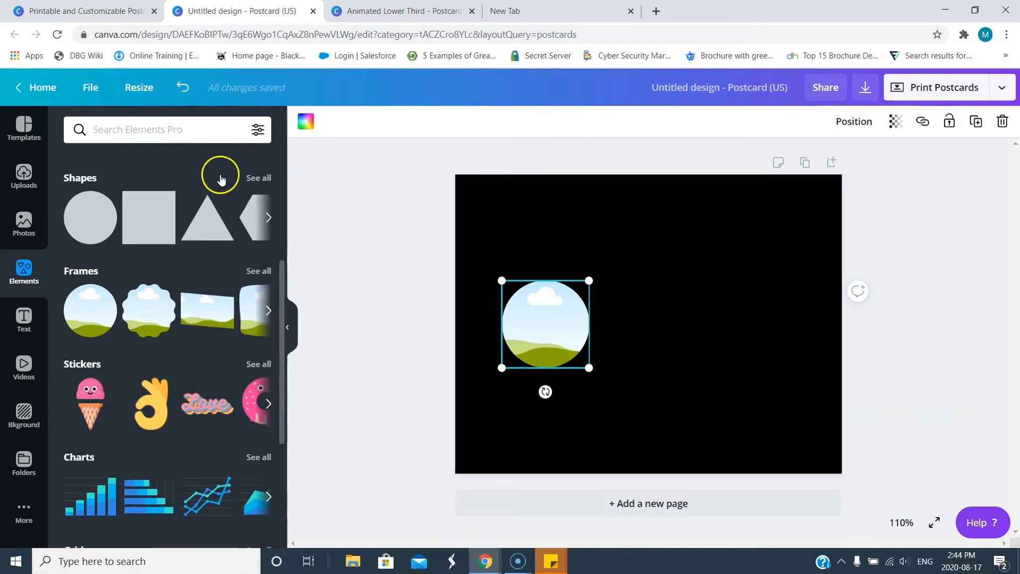
{"action": "left_click", "coordinate": [258, 177]}
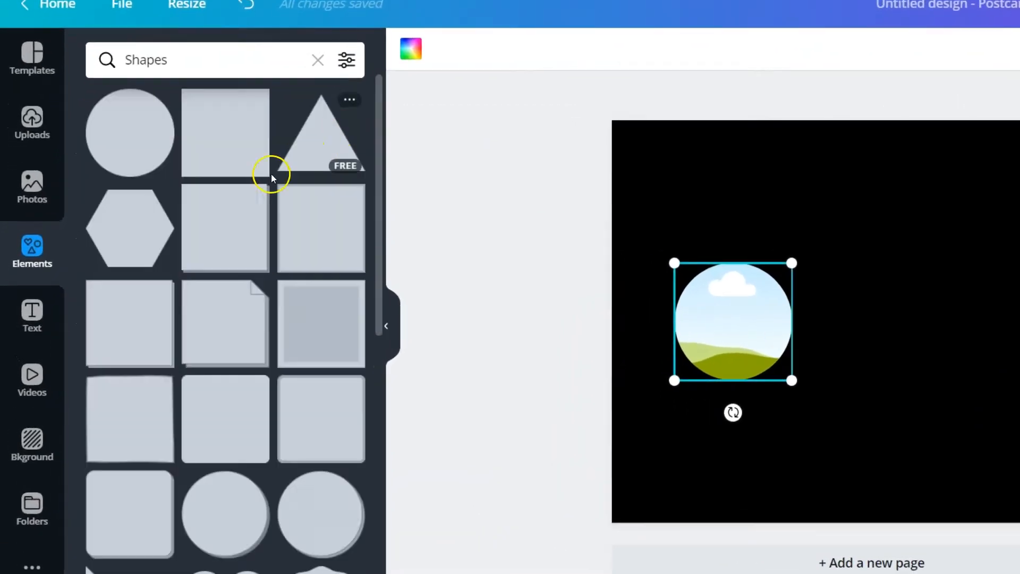
{"action": "scroll", "scroll_direction": "down", "scroll_amount": 3}
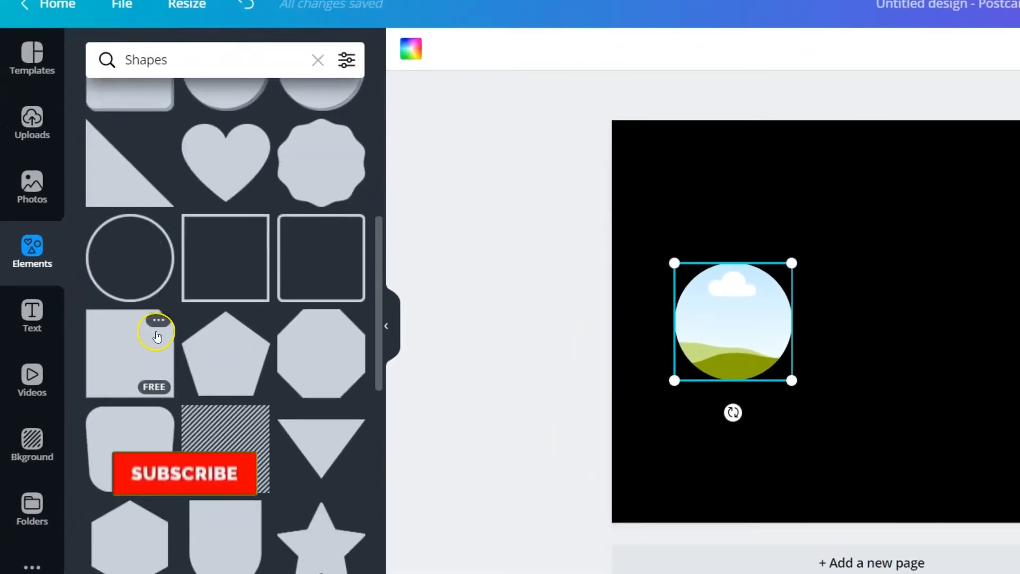
{"action": "scroll", "scroll_direction": "down", "scroll_amount": 3}
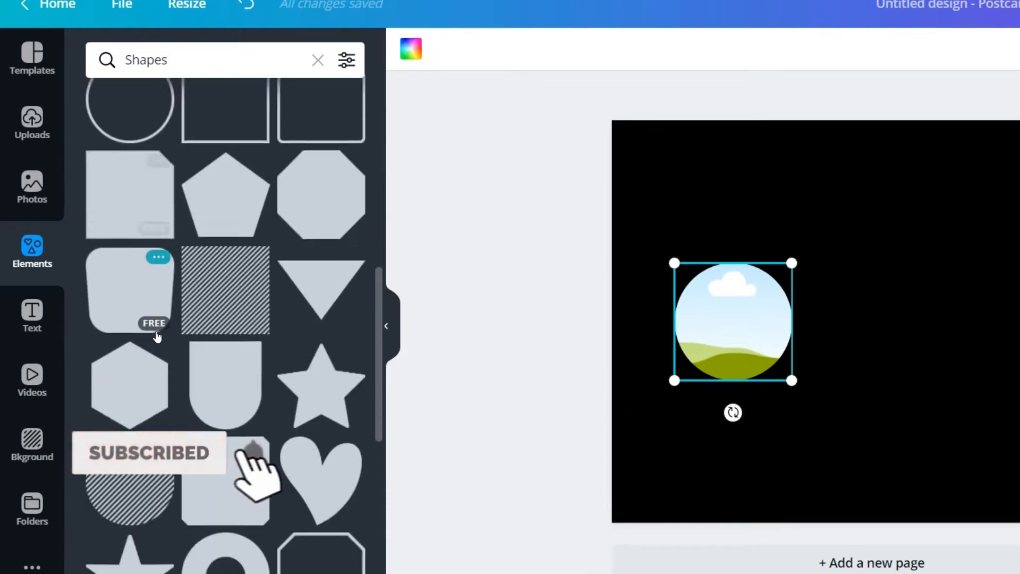
{"action": "scroll", "scroll_direction": "down", "scroll_amount": 3}
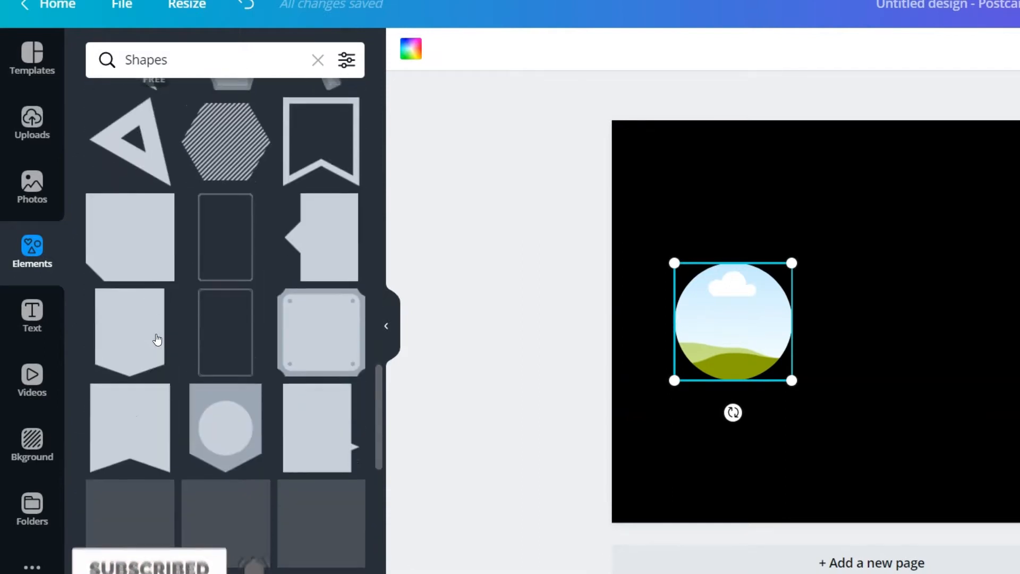
{"action": "scroll", "scroll_direction": "down", "scroll_amount": 3}
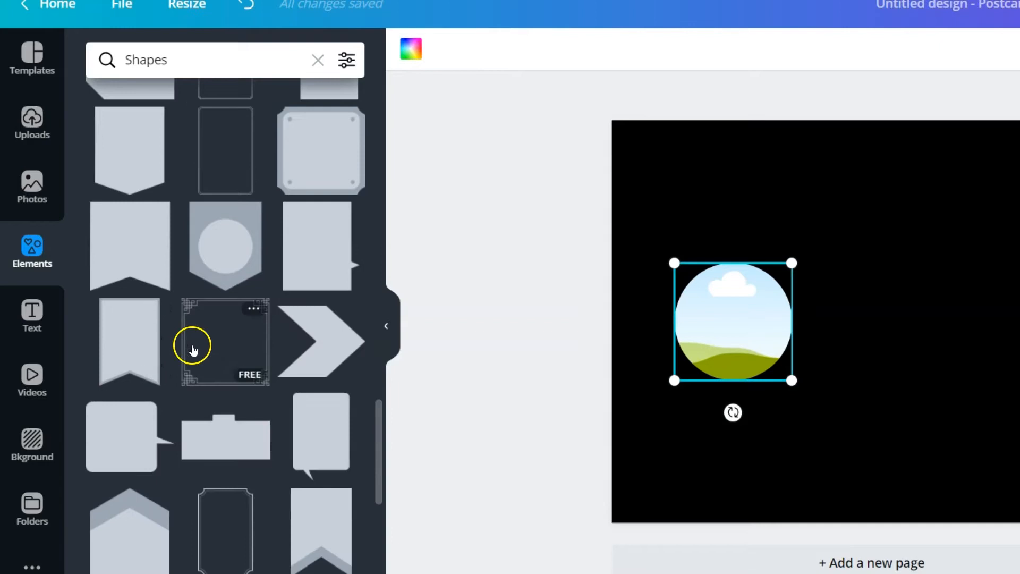
{"action": "scroll", "scroll_direction": "down", "scroll_amount": 3}
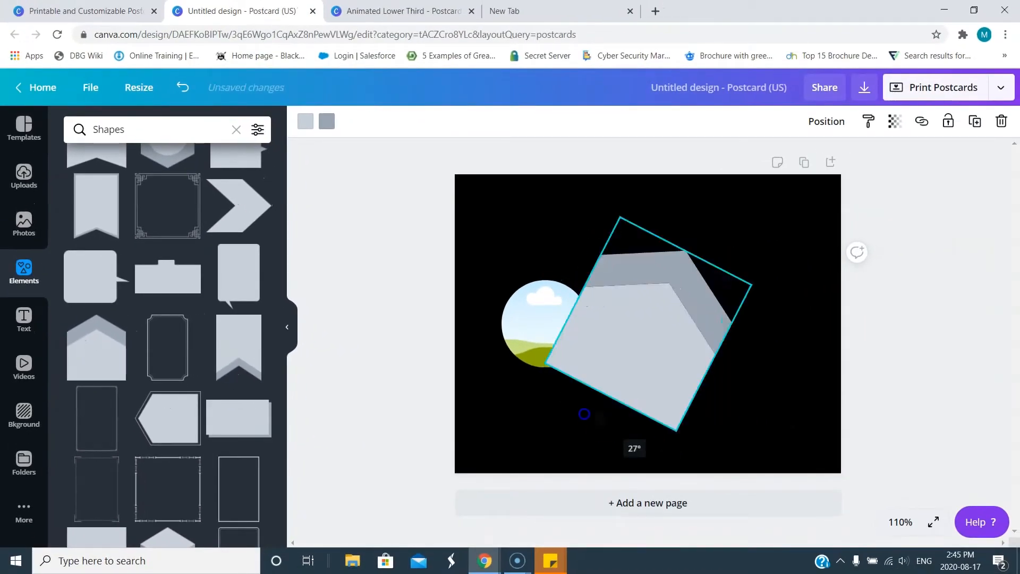
Rotate the grey arrow flat, shrink it, and line it up beside the circle frame
{"action": "left_click_drag", "start_coordinate": [583, 414], "coordinate": [523, 328]}
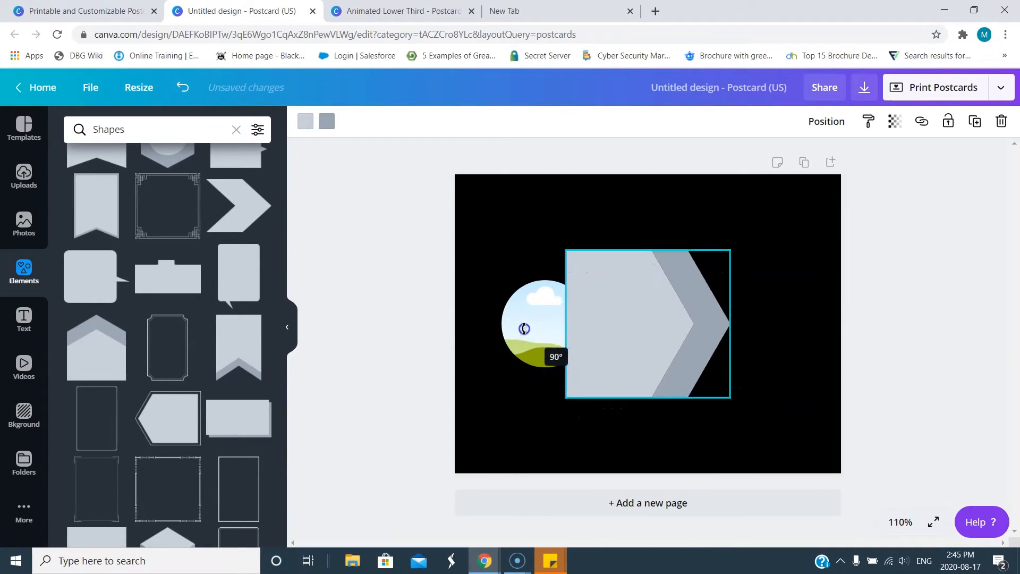
{"action": "left_click_drag", "start_coordinate": [731, 394], "coordinate": [713, 380]}
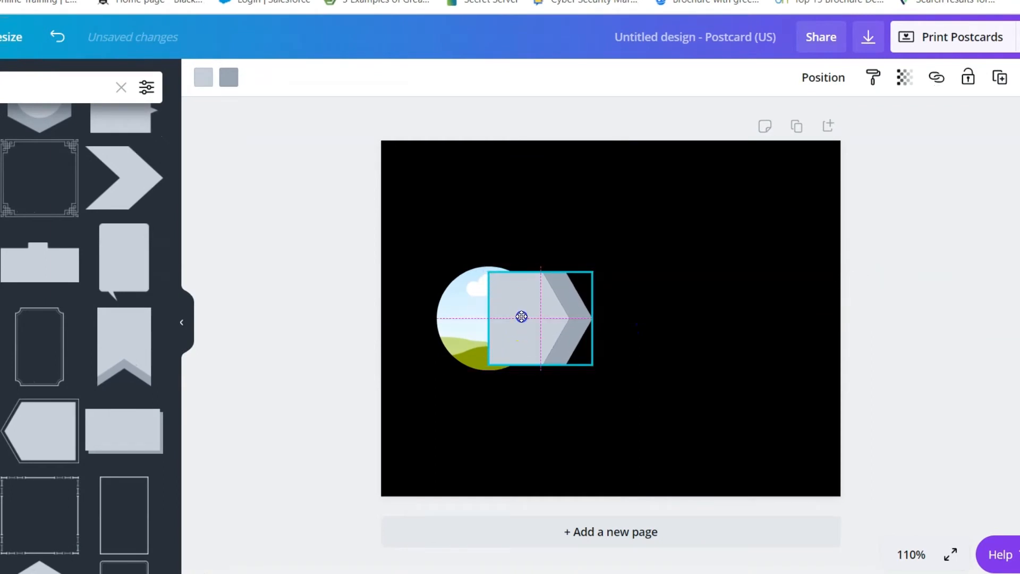
{"action": "left_click_drag", "start_coordinate": [591, 318], "coordinate": [751, 318]}
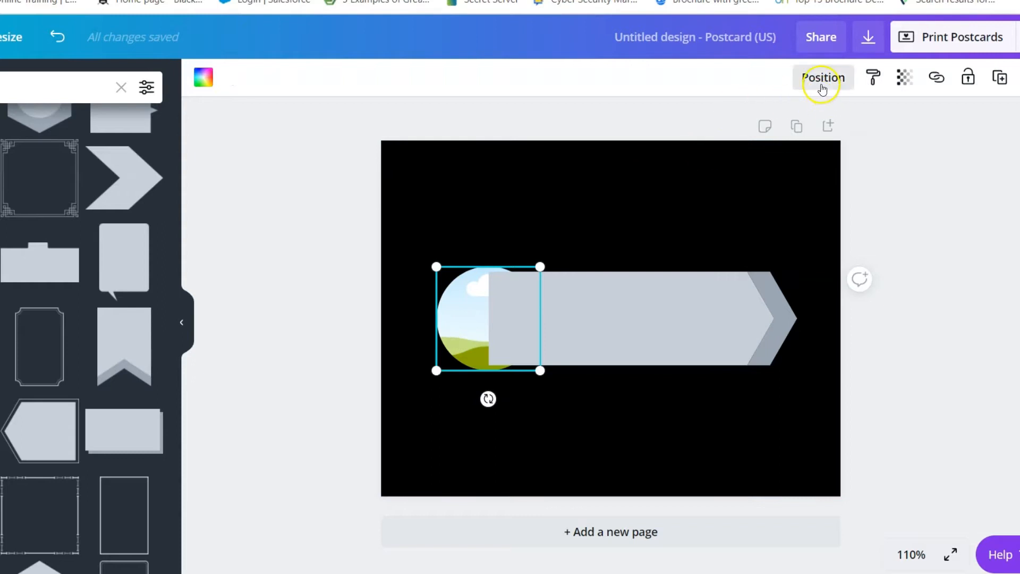
{"action": "left_click", "coordinate": [822, 76]}
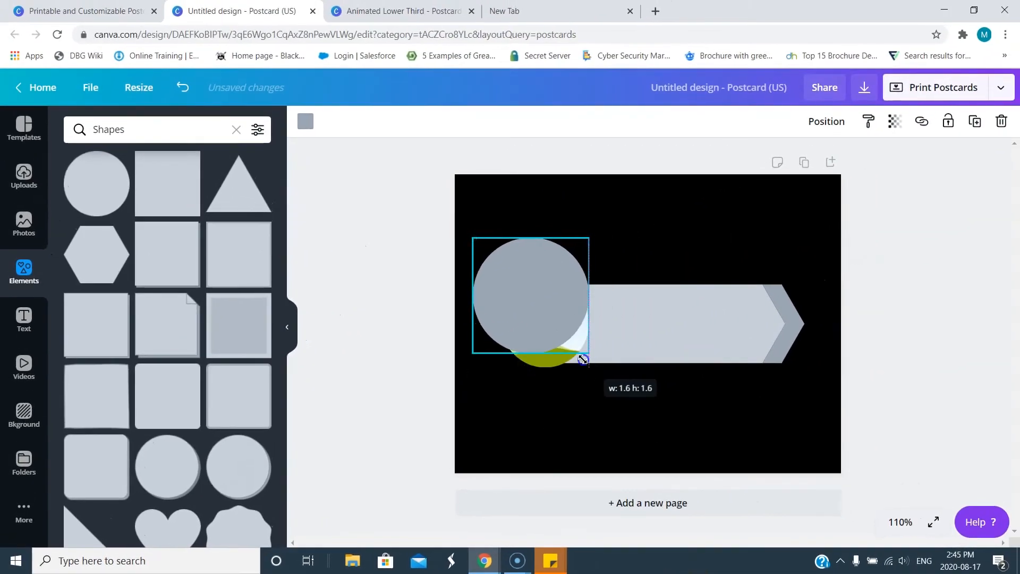
Enlarge the grey circle, send it behind the photo frame, and select the arrow
{"action": "left_click_drag", "start_coordinate": [582, 359], "coordinate": [608, 386]}
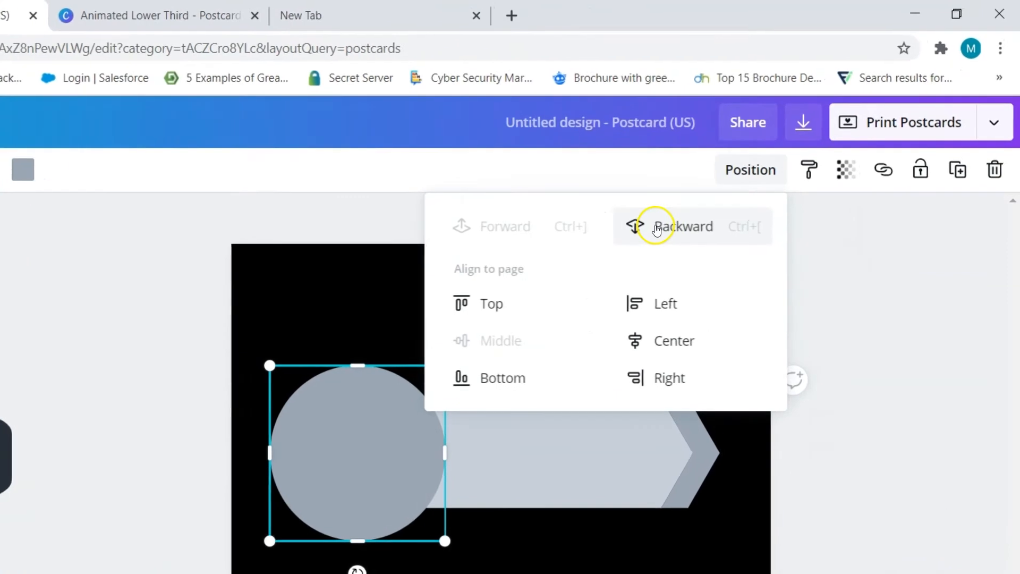
{"action": "left_click", "coordinate": [683, 226]}
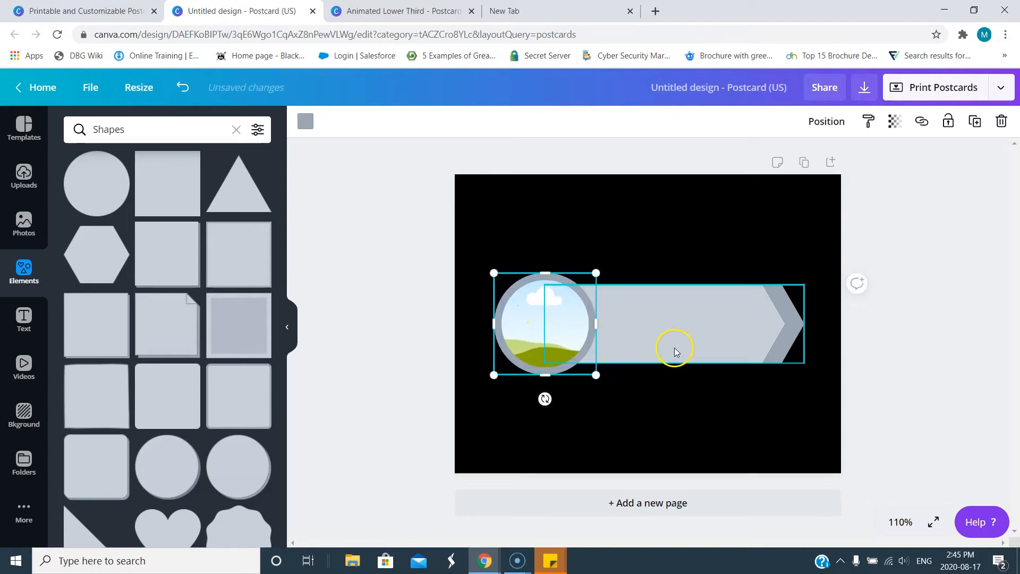
{"action": "left_click_drag", "start_coordinate": [595, 374], "coordinate": [818, 367]}
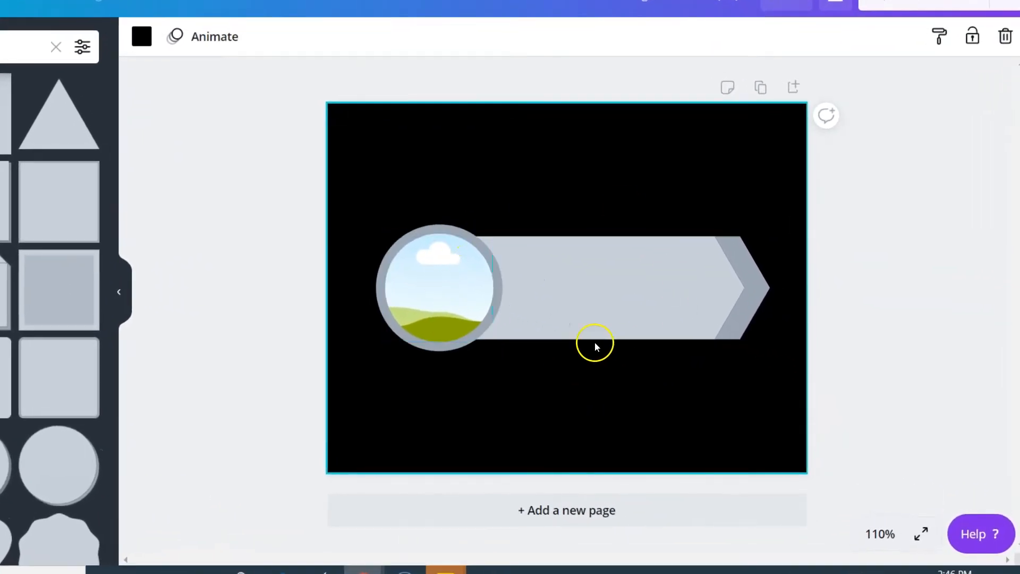
{"action": "mouse_move", "coordinate": [718, 348]}
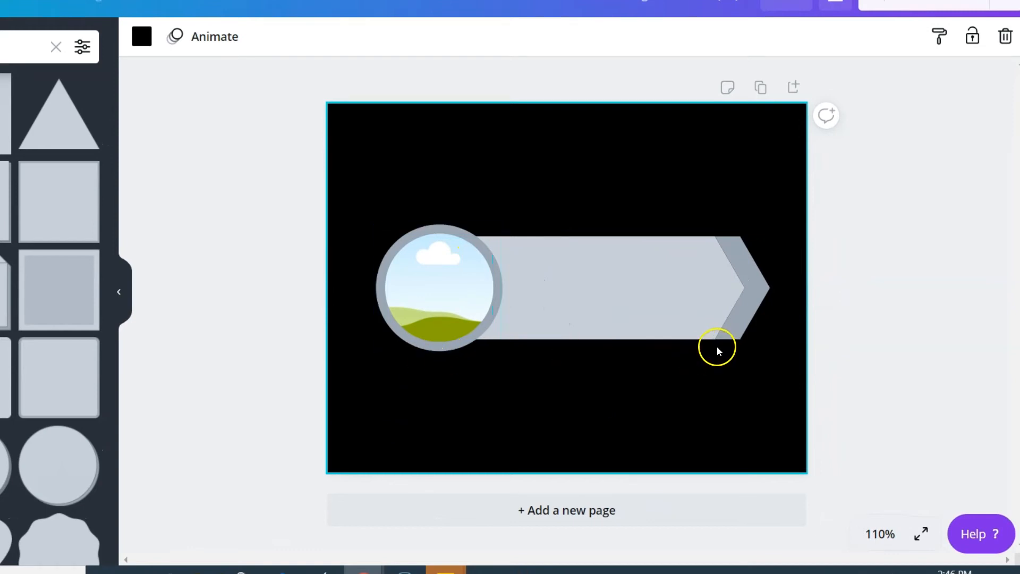
{"action": "left_click", "coordinate": [715, 348]}
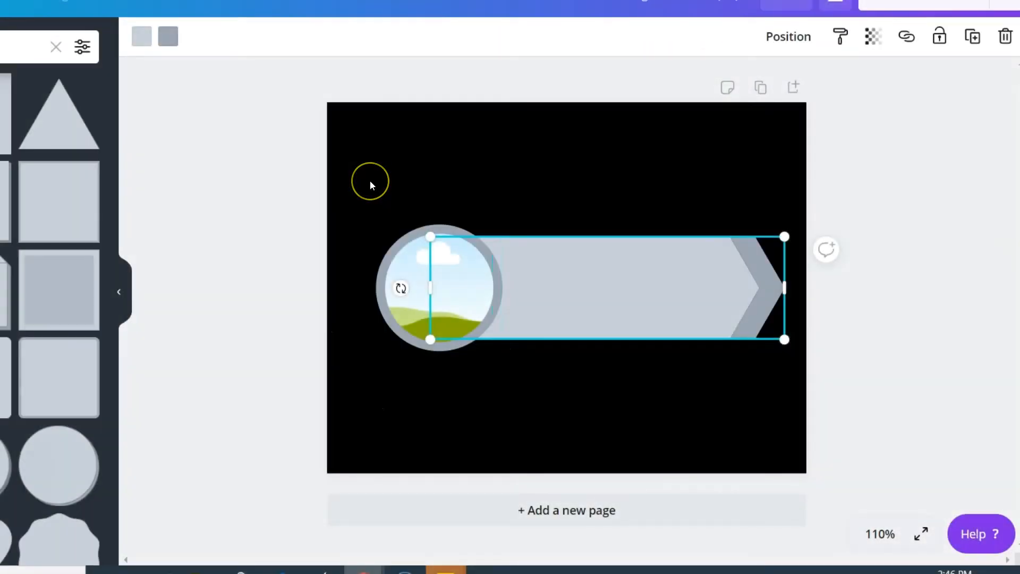
{"action": "mouse_move", "coordinate": [557, 327]}
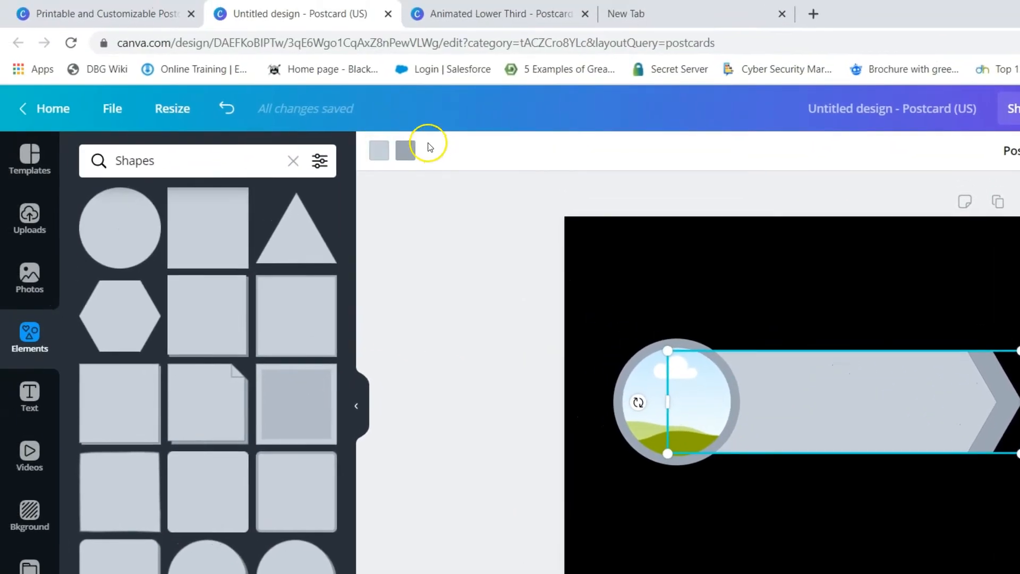
{"action": "mouse_move", "coordinate": [379, 151]}
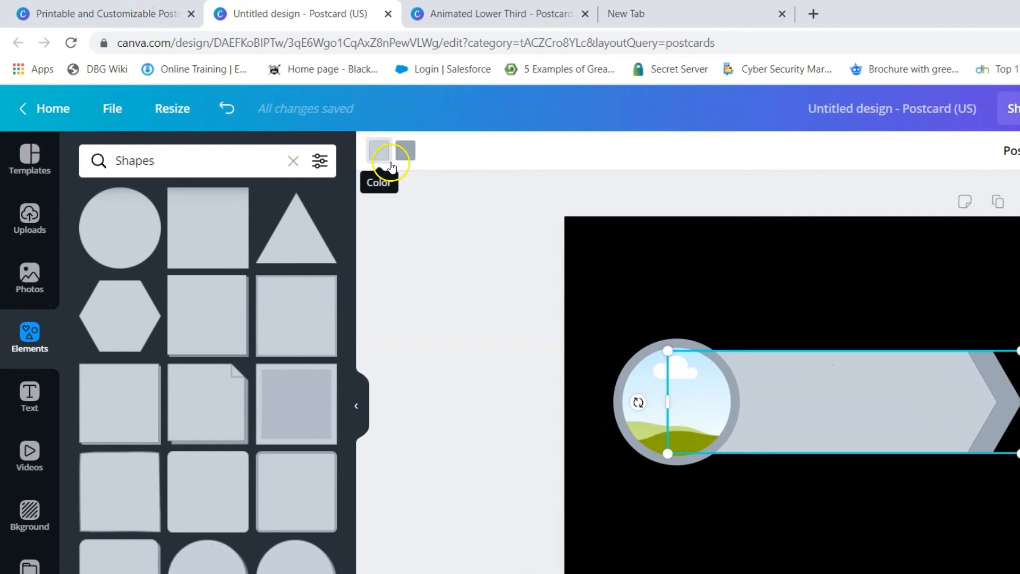
Recolour the arrow's main body to a custom deep purple (#75007b)
{"action": "left_click", "coordinate": [390, 150]}
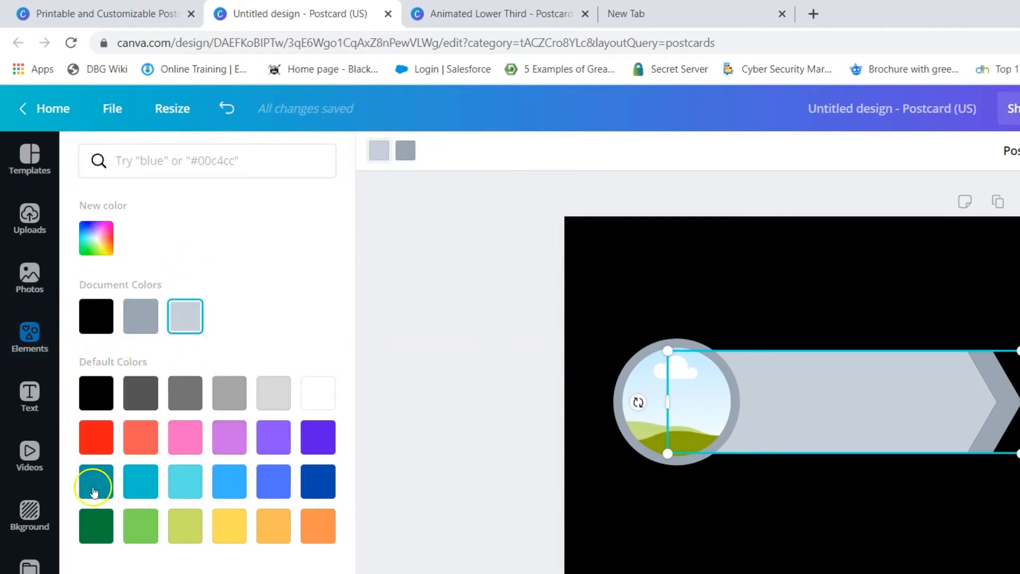
{"action": "left_click", "coordinate": [95, 237]}
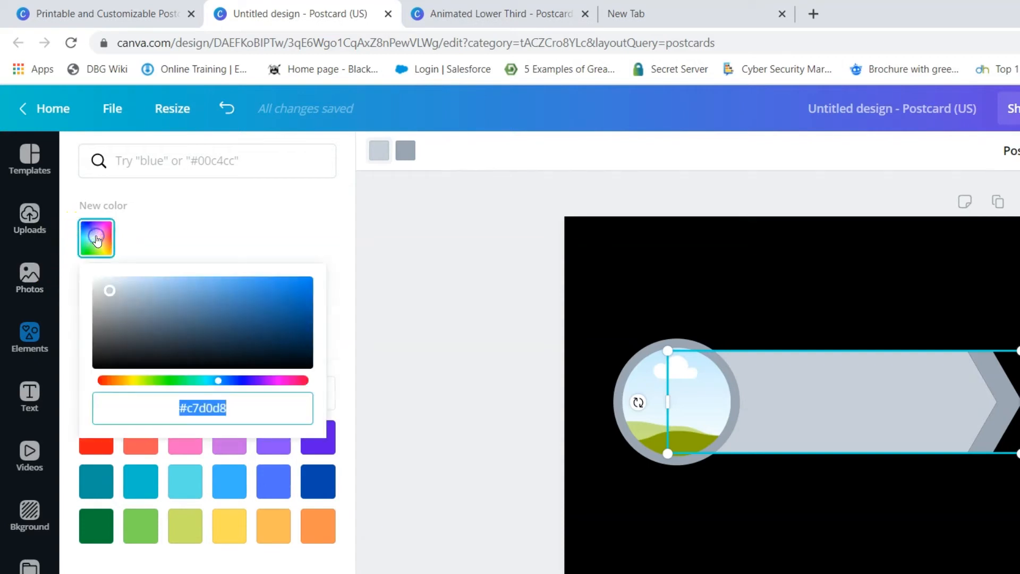
{"action": "left_click_drag", "start_coordinate": [218, 381], "coordinate": [255, 380]}
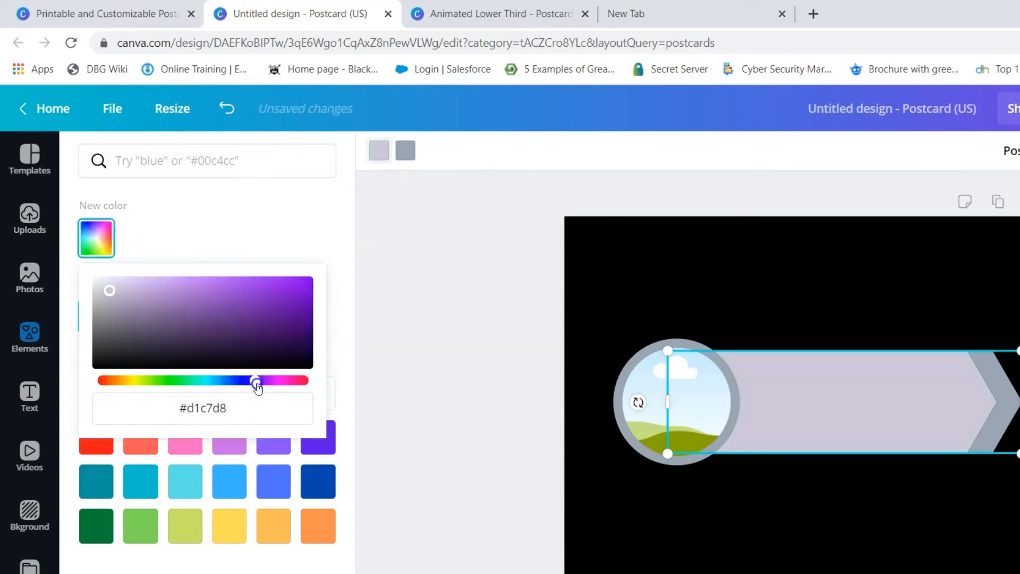
{"action": "left_click_drag", "start_coordinate": [256, 381], "coordinate": [267, 380]}
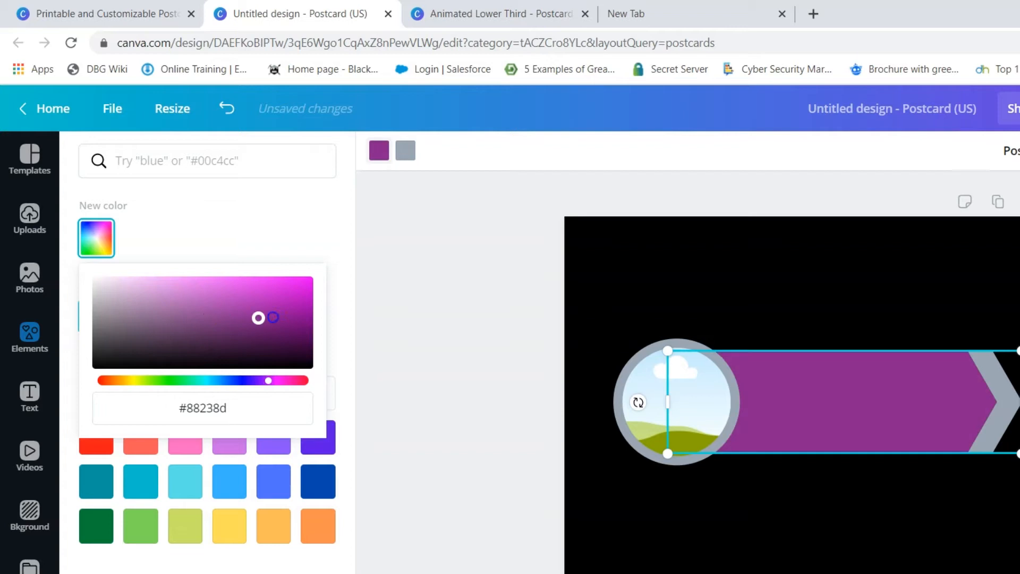
{"action": "left_click_drag", "start_coordinate": [267, 317], "coordinate": [318, 325]}
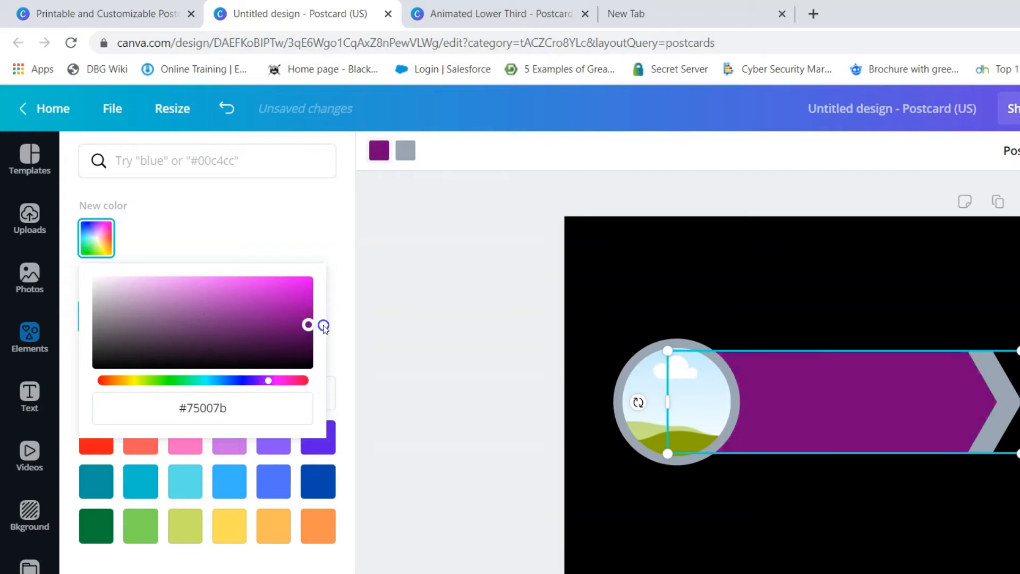
{"action": "left_click_drag", "start_coordinate": [324, 326], "coordinate": [328, 327]}
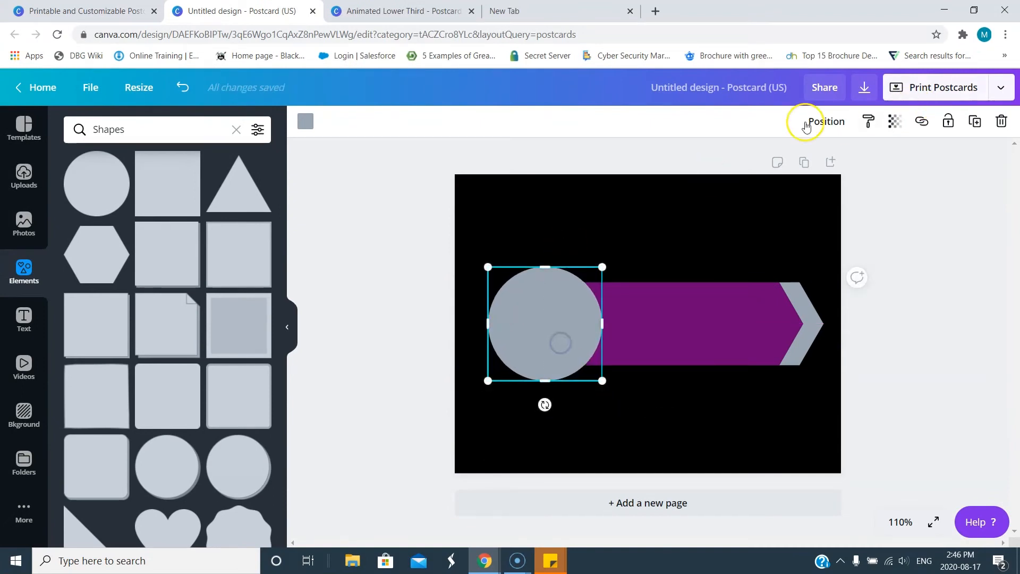
Send the larger circle backward behind the frame and make it the document purple
{"action": "left_click", "coordinate": [825, 121]}
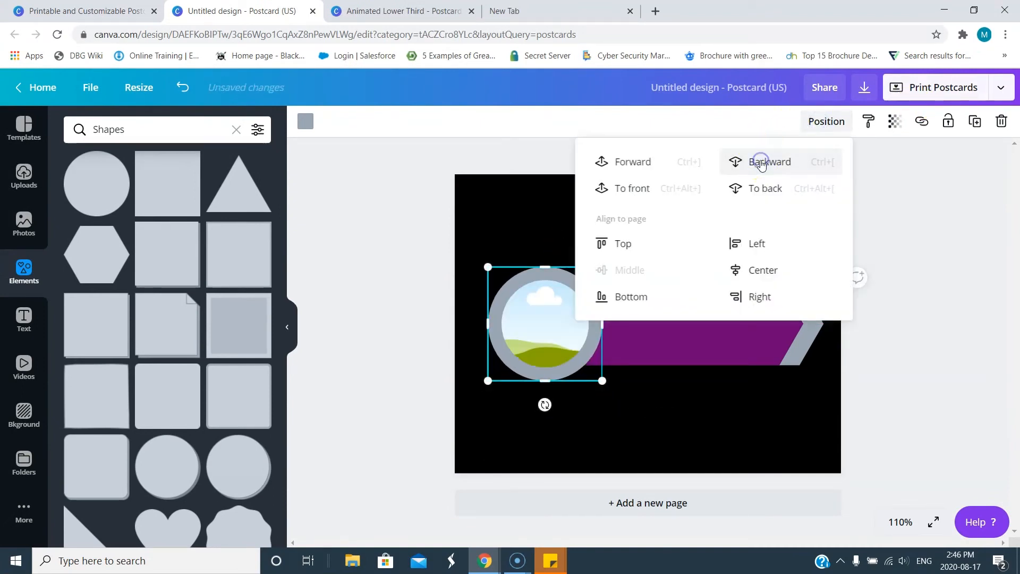
{"action": "left_click", "coordinate": [771, 161]}
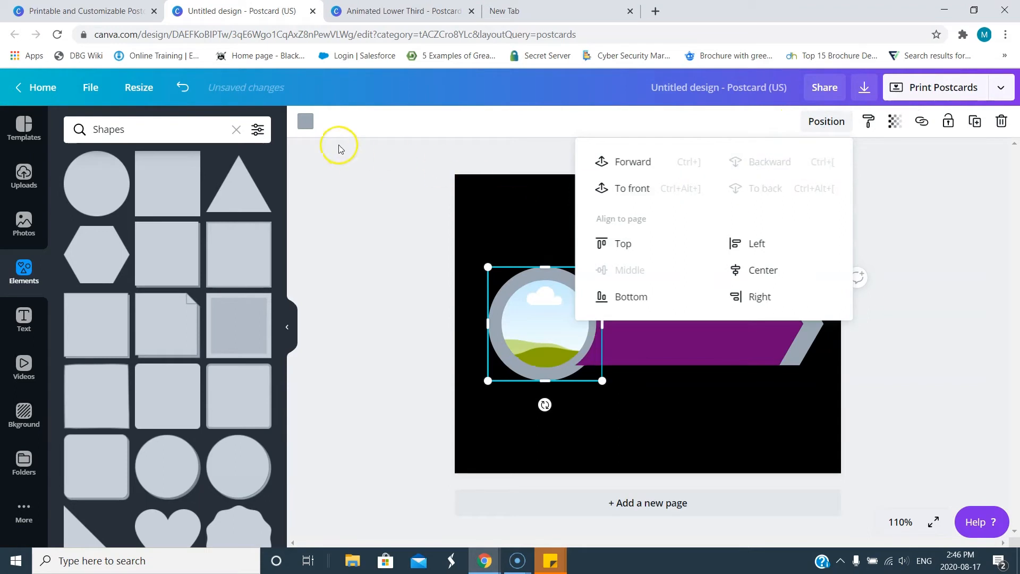
{"action": "left_click", "coordinate": [305, 121]}
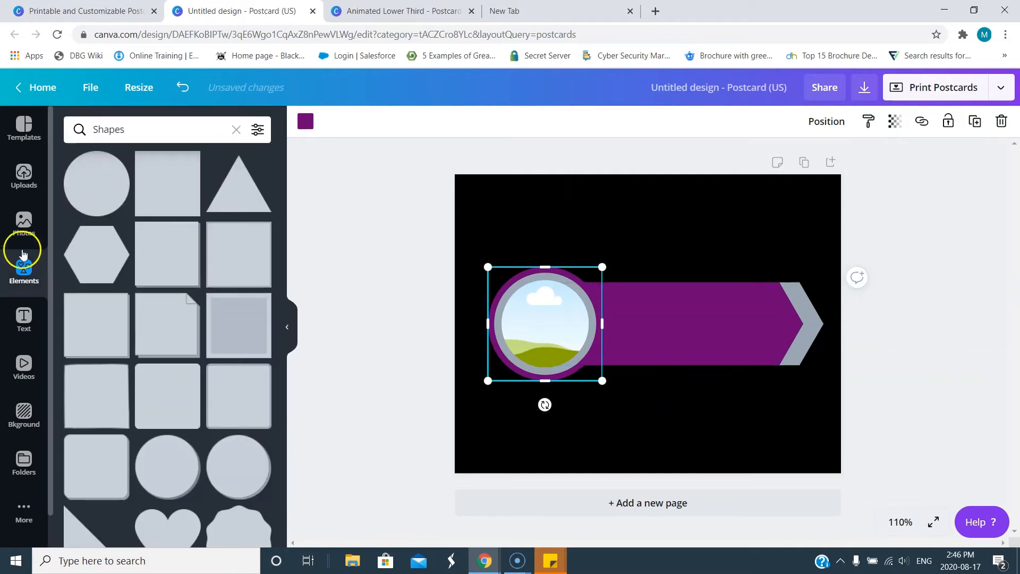
{"action": "left_click", "coordinate": [24, 319]}
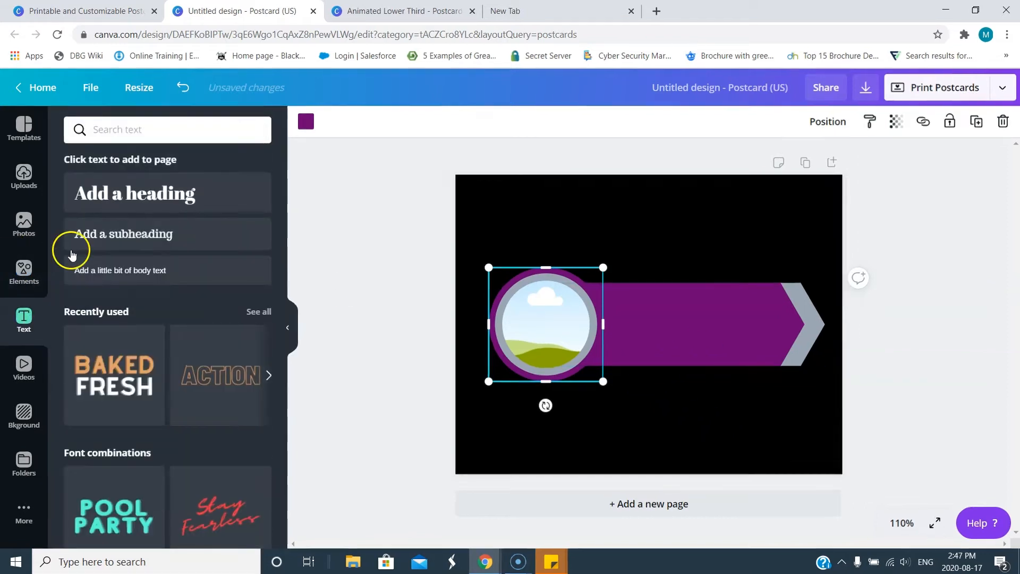
Add a heading in Zing Rust Base font reading 'COOL LOWER THIRD'
{"action": "left_click", "coordinate": [134, 193]}
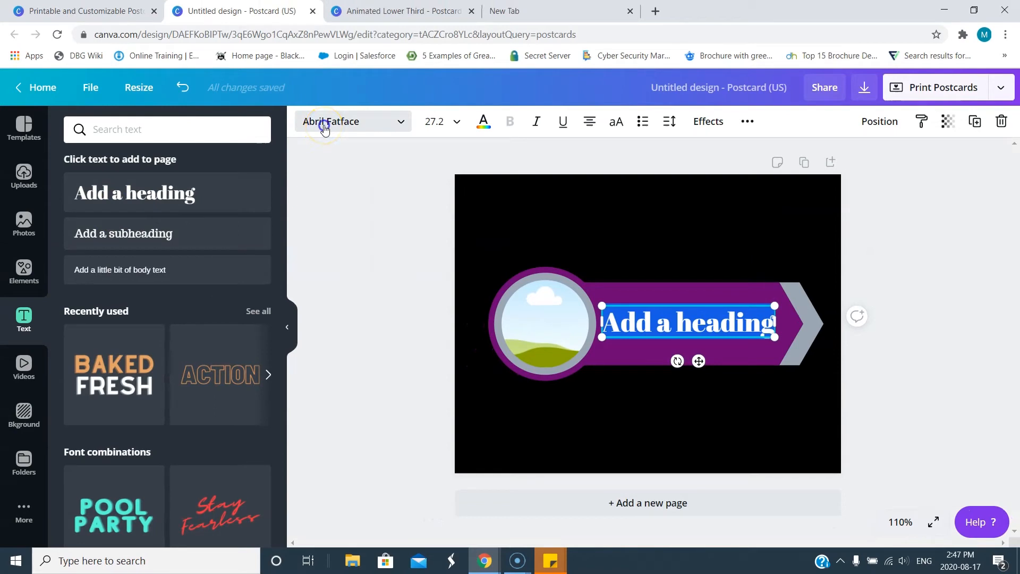
{"action": "left_click", "coordinate": [351, 121]}
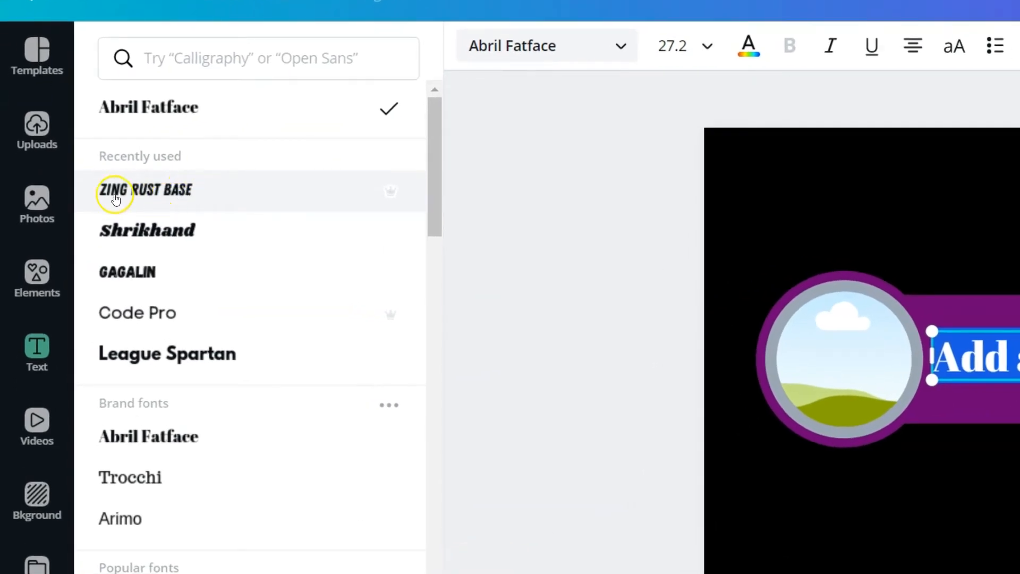
{"action": "left_click", "coordinate": [145, 189]}
{"action": "type", "text": "C"}
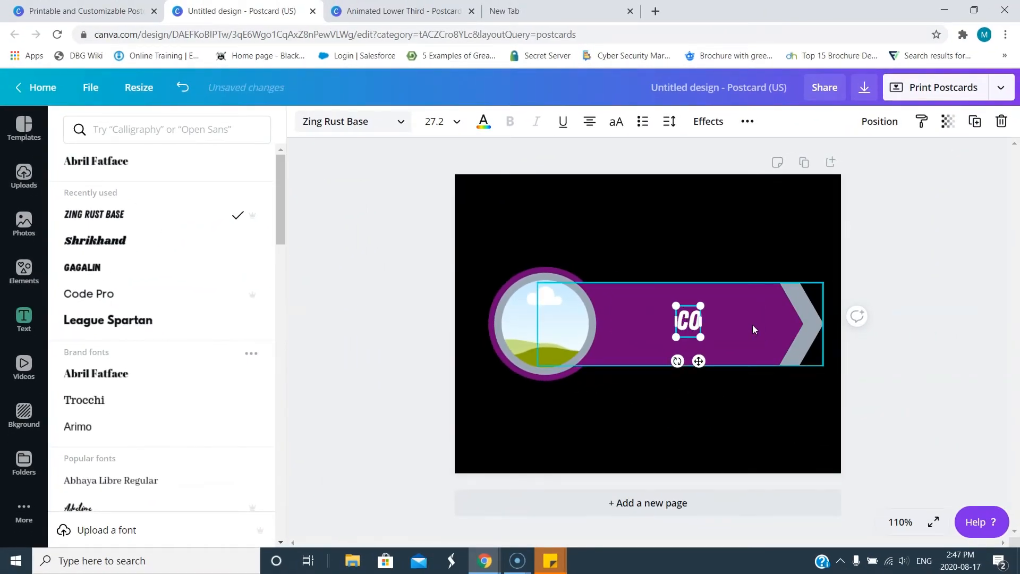
{"action": "type", "text": "OOL LOWER THIRD"}
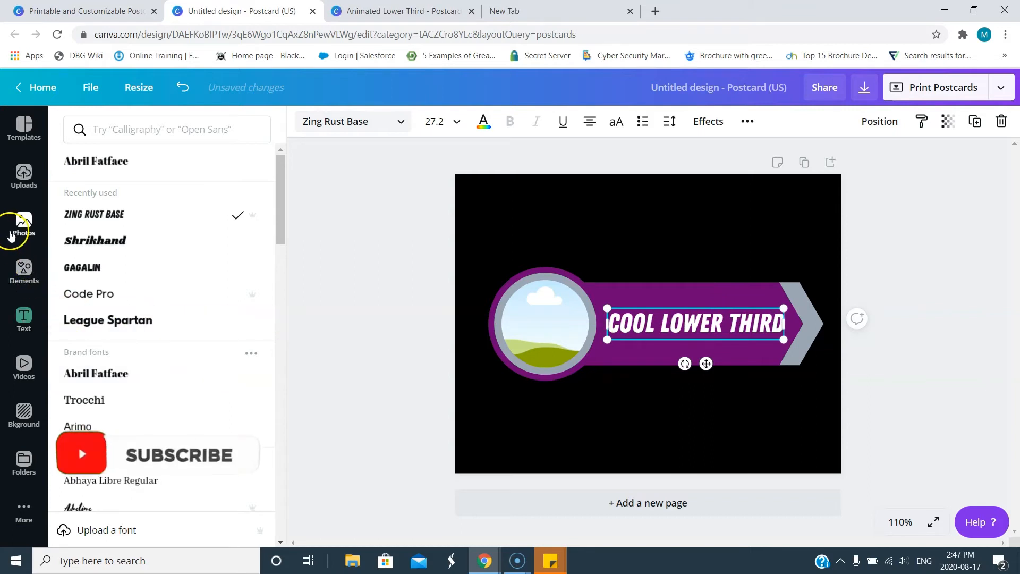
{"action": "mouse_move", "coordinate": [26, 218]}
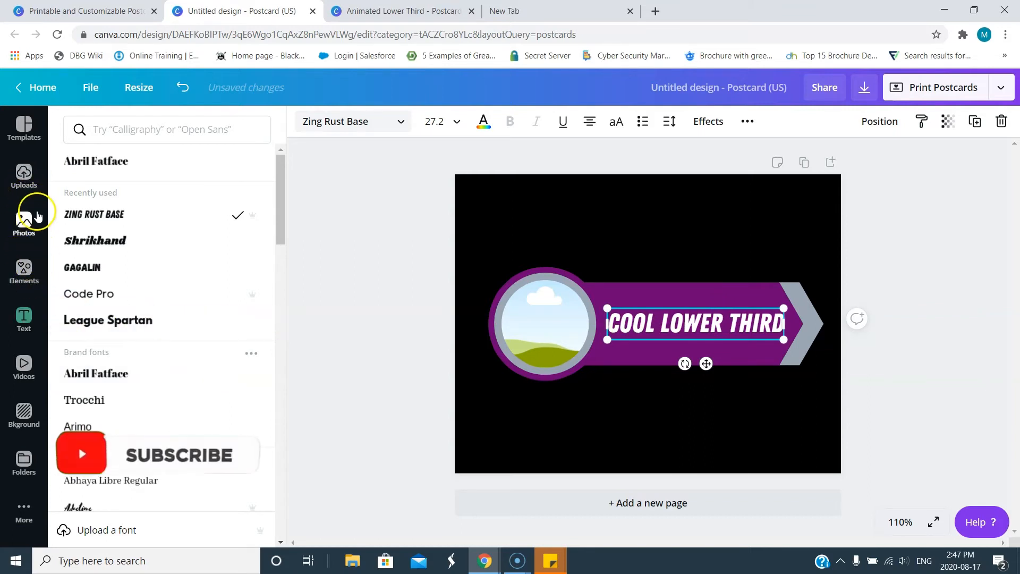
Drop the uploaded portrait photo into the circle frame and deselect it
{"action": "left_click", "coordinate": [23, 176]}
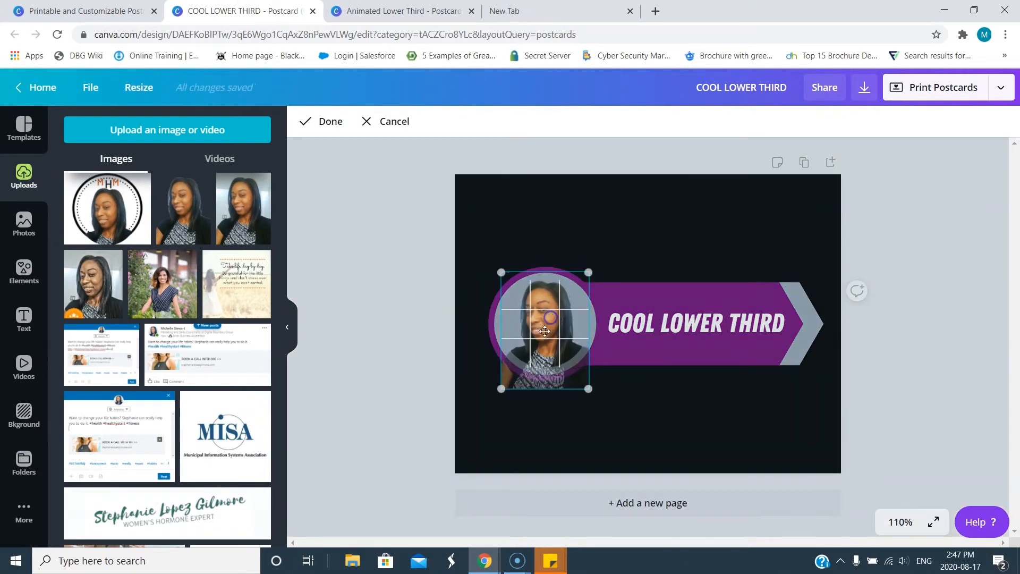
{"action": "left_click", "coordinate": [322, 121]}
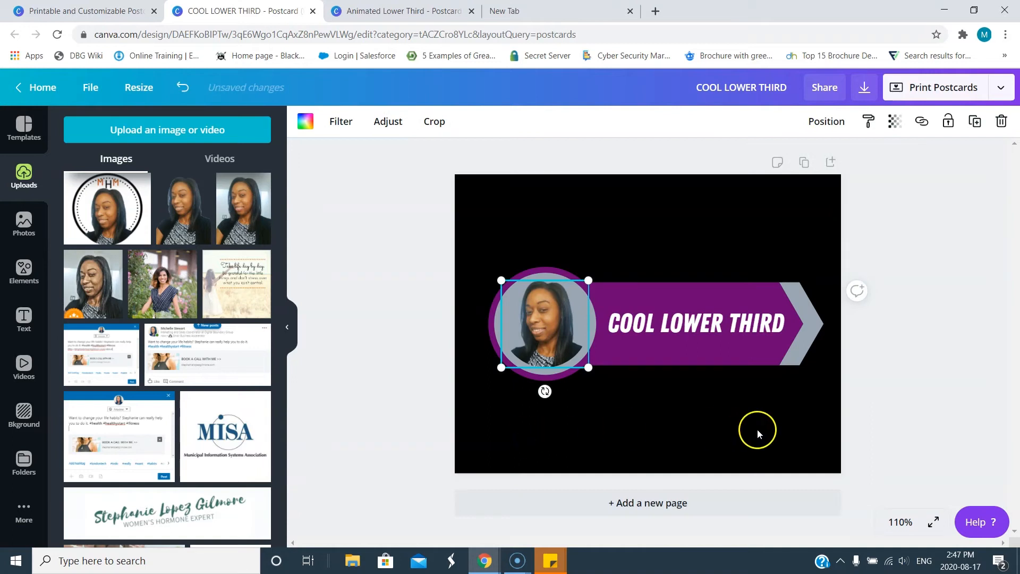
{"action": "left_click", "coordinate": [657, 351]}
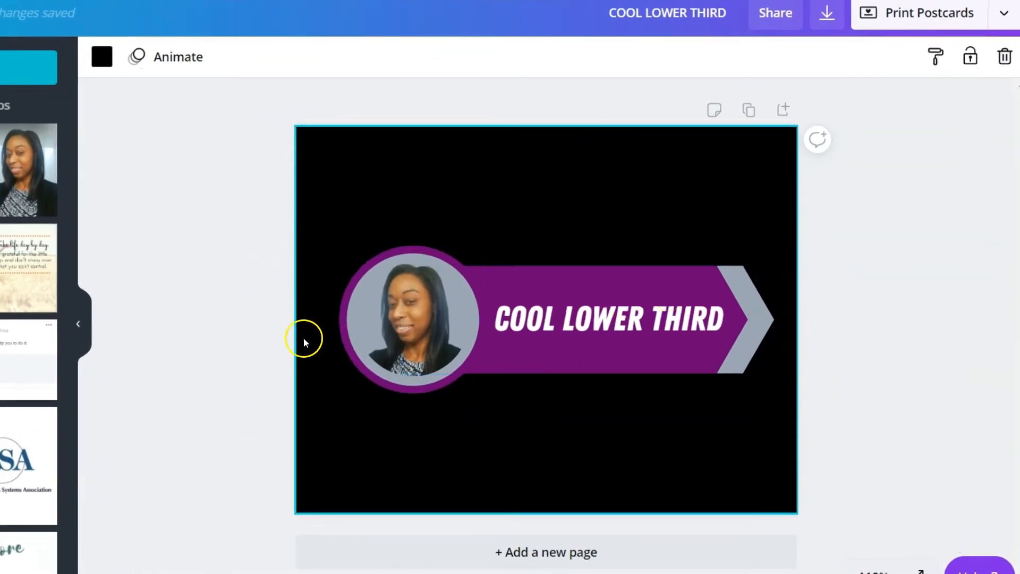
Select the whole page, open its animation styles and preview Pop
{"action": "left_click", "coordinate": [409, 319]}
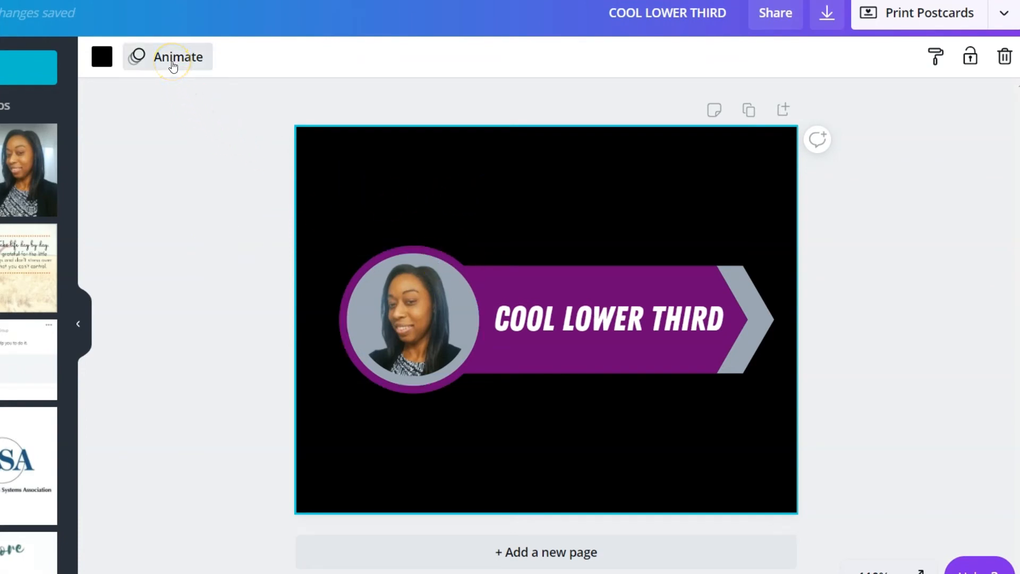
{"action": "left_click", "coordinate": [177, 57]}
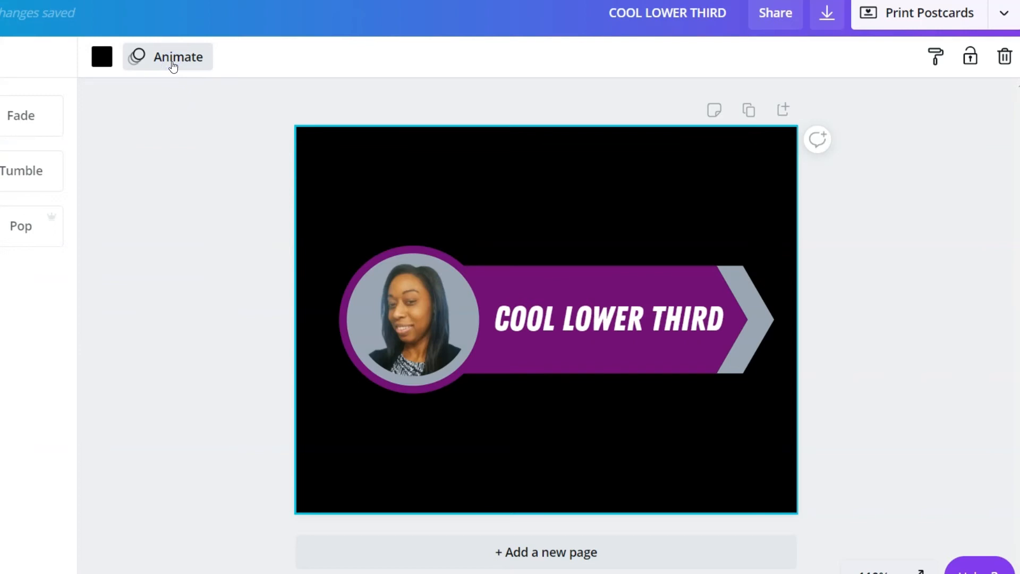
{"action": "left_click", "coordinate": [167, 57]}
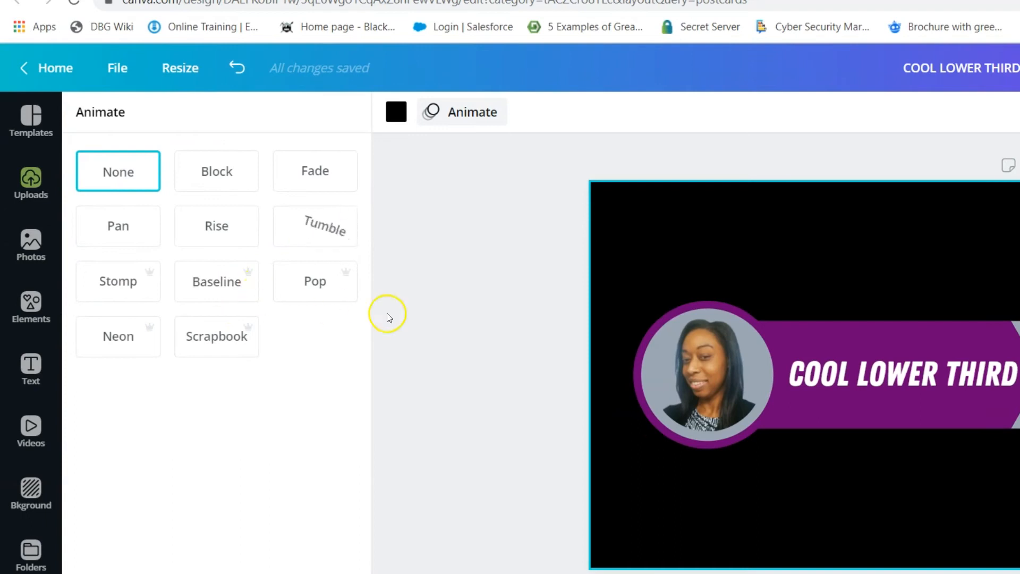
{"action": "left_click", "coordinate": [315, 281]}
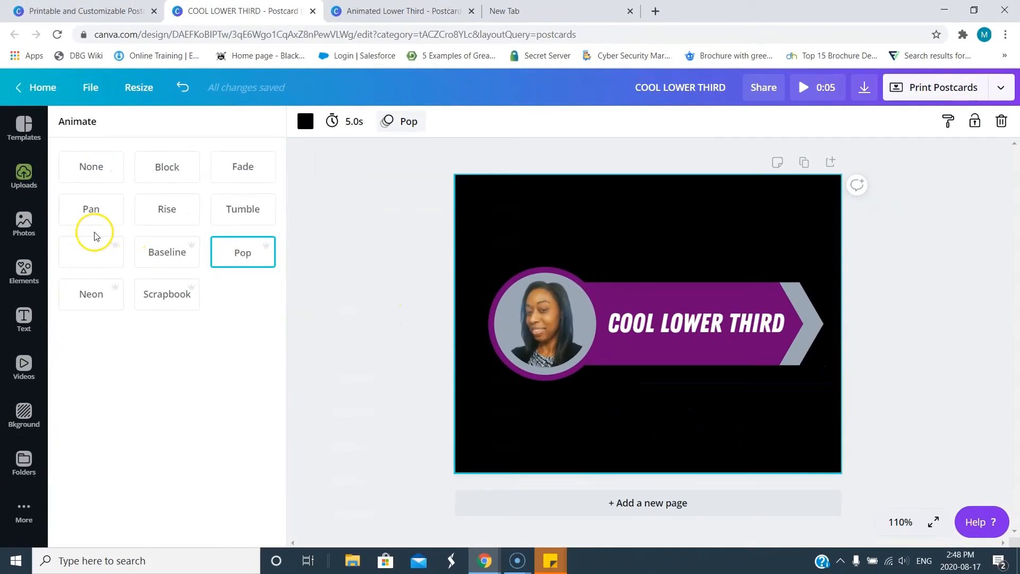
Try Baseline, Stomp, Pan and Pop, then apply Baseline to the page
{"action": "left_click", "coordinate": [166, 253]}
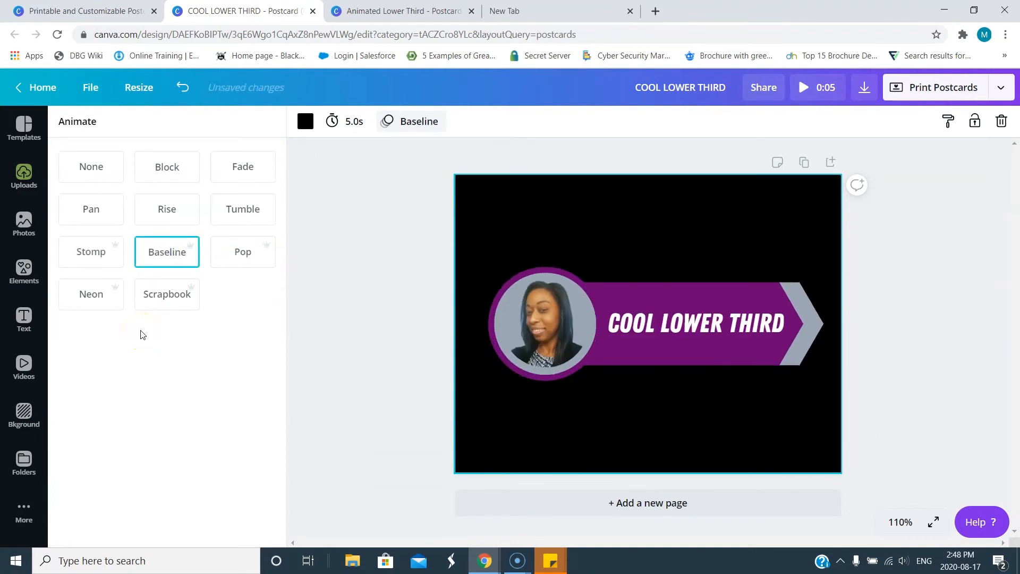
{"action": "left_click", "coordinate": [91, 252]}
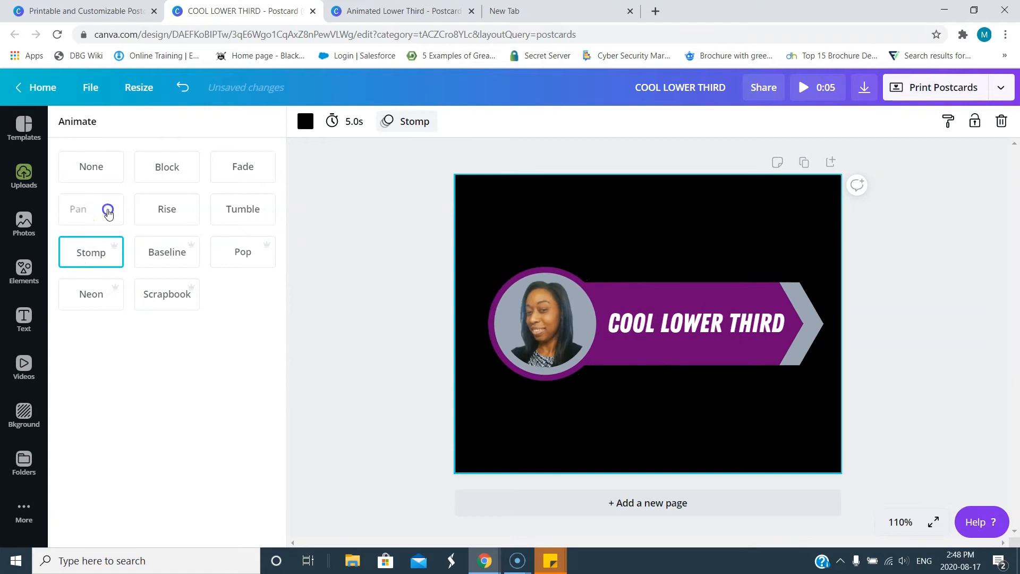
{"action": "left_click", "coordinate": [91, 209]}
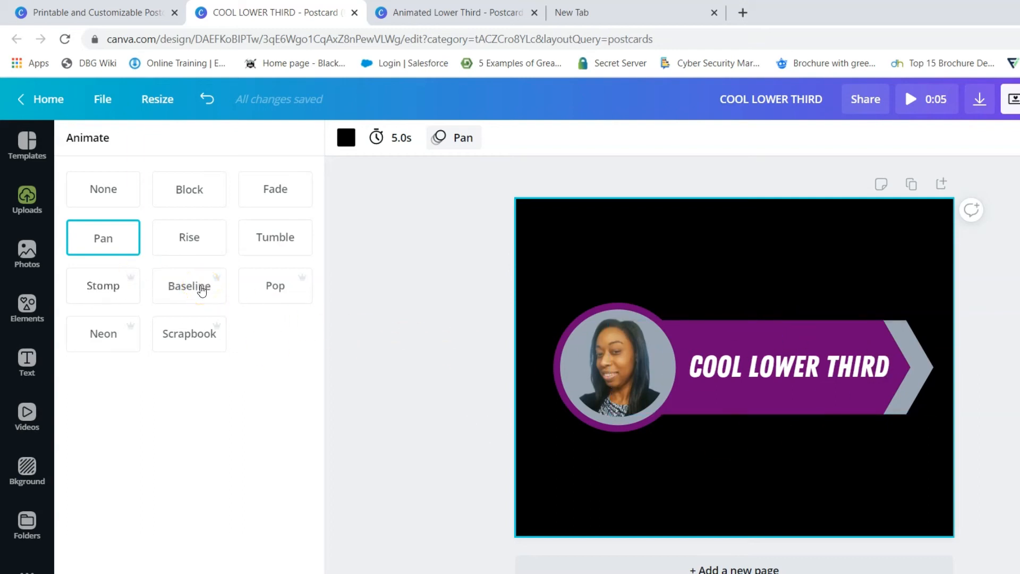
{"action": "left_click", "coordinate": [275, 286]}
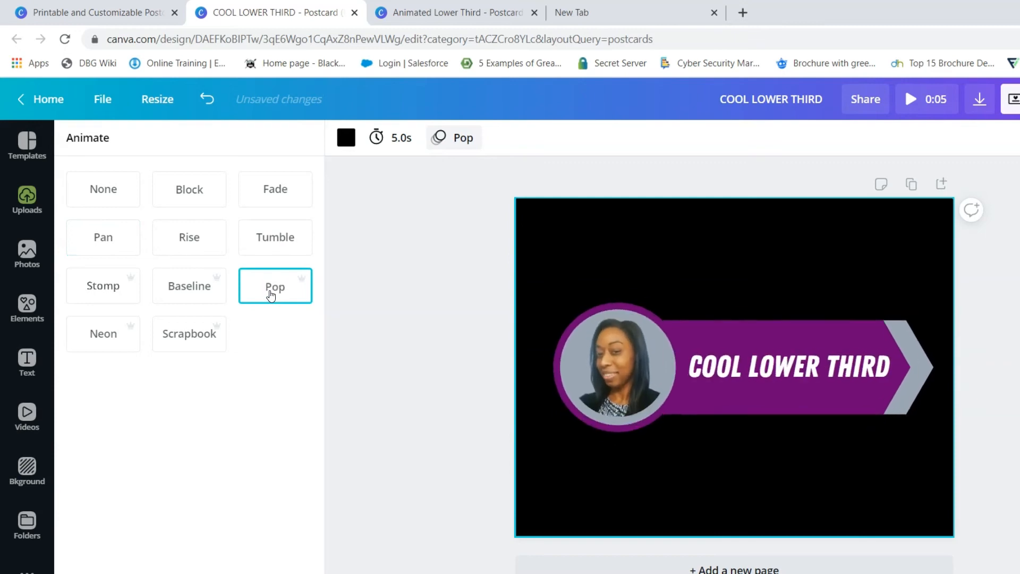
{"action": "left_click", "coordinate": [189, 286]}
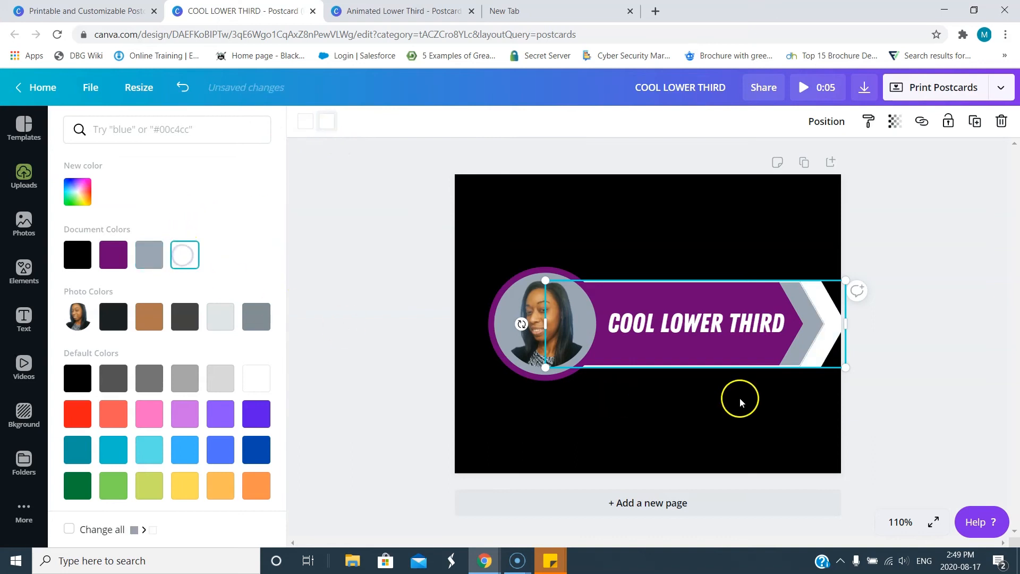
Shift the white arrow copy so it outlines the banner's chevron edge
{"action": "left_click_drag", "start_coordinate": [845, 367], "coordinate": [832, 361]}
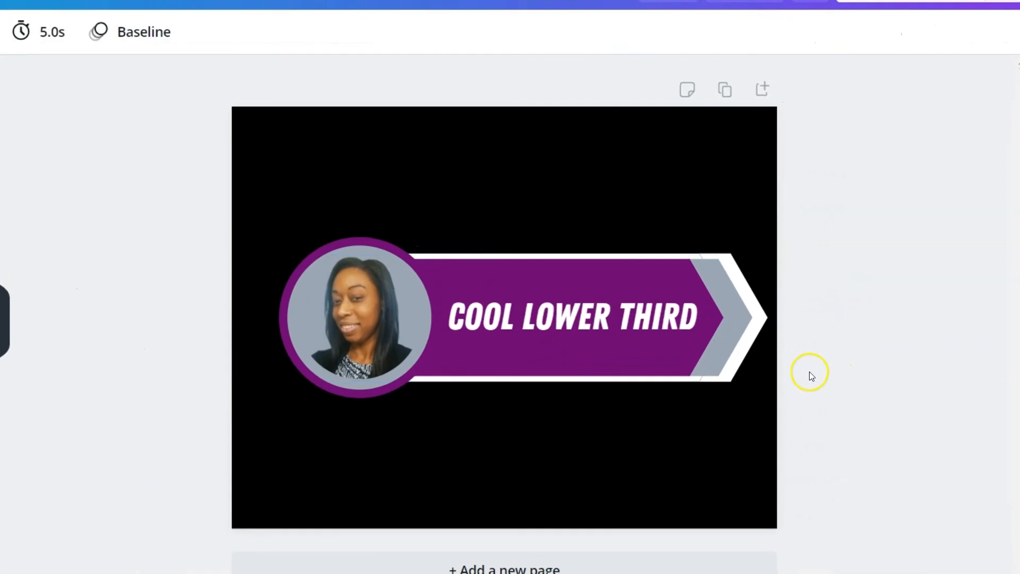
{"action": "left_click", "coordinate": [571, 316]}
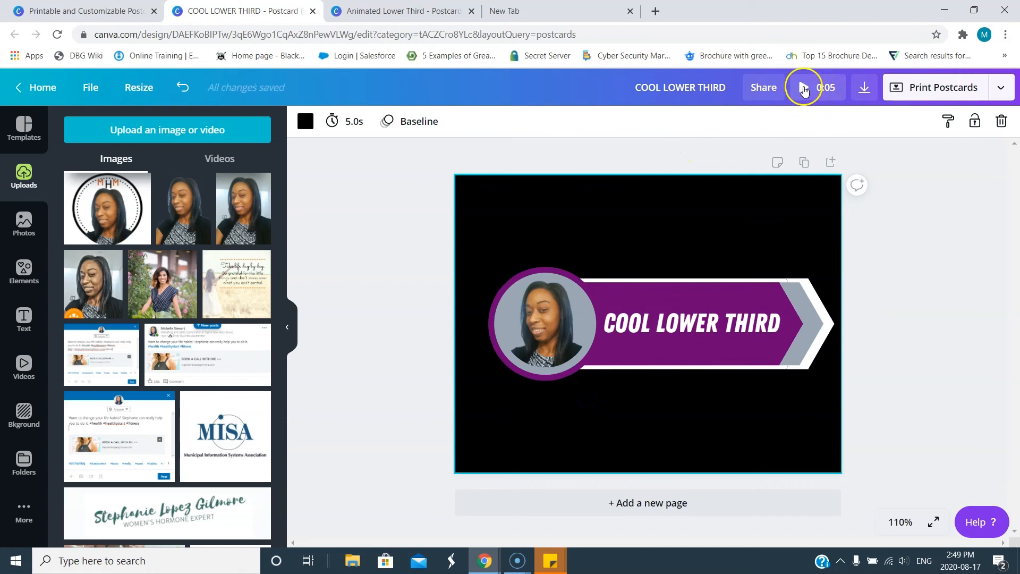
Play the preview of the Baseline banner animation
{"action": "left_click", "coordinate": [803, 87]}
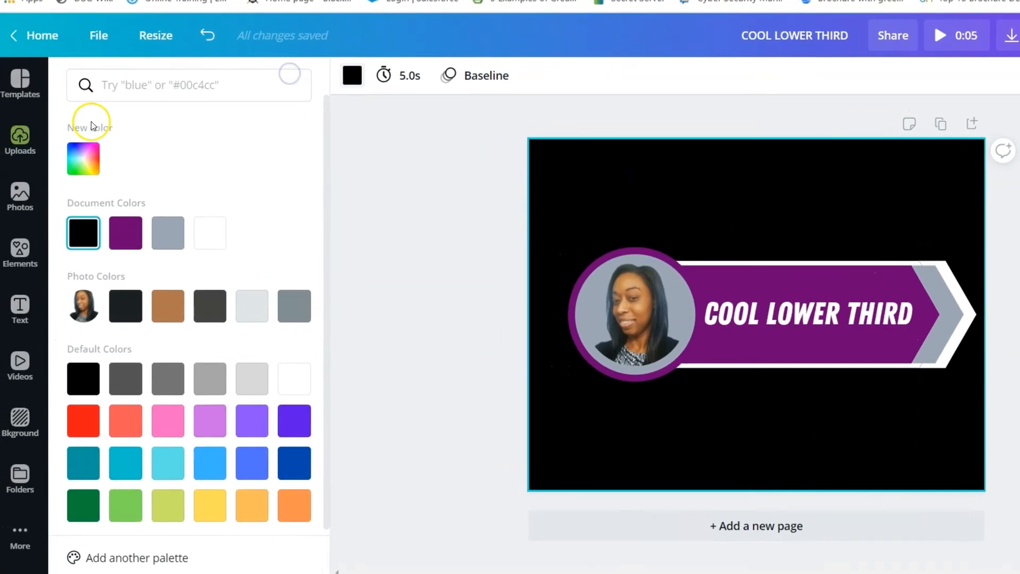
Pick a bright green page background from the custom colour picker
{"action": "left_click", "coordinate": [83, 158]}
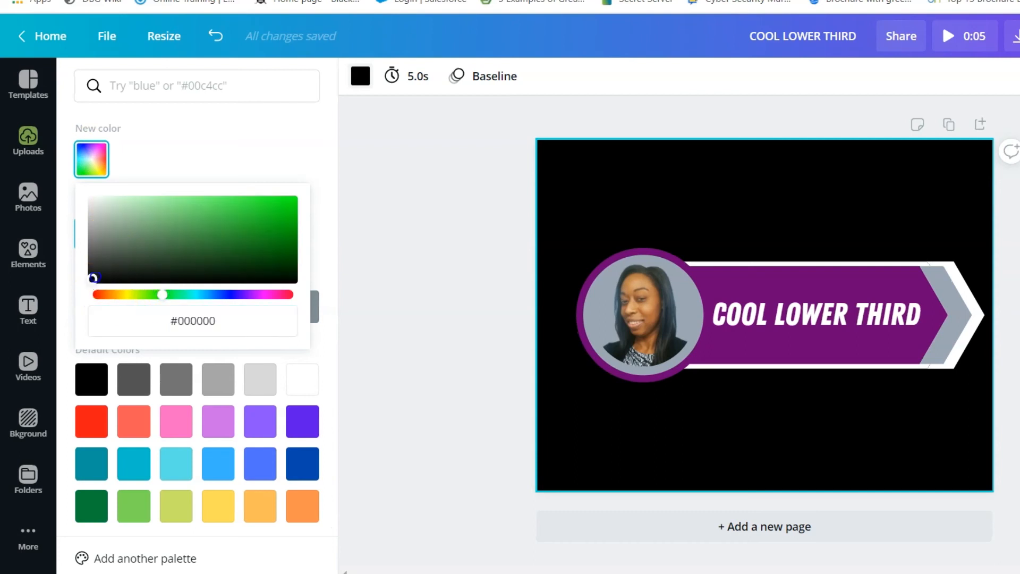
{"action": "left_click", "coordinate": [292, 201]}
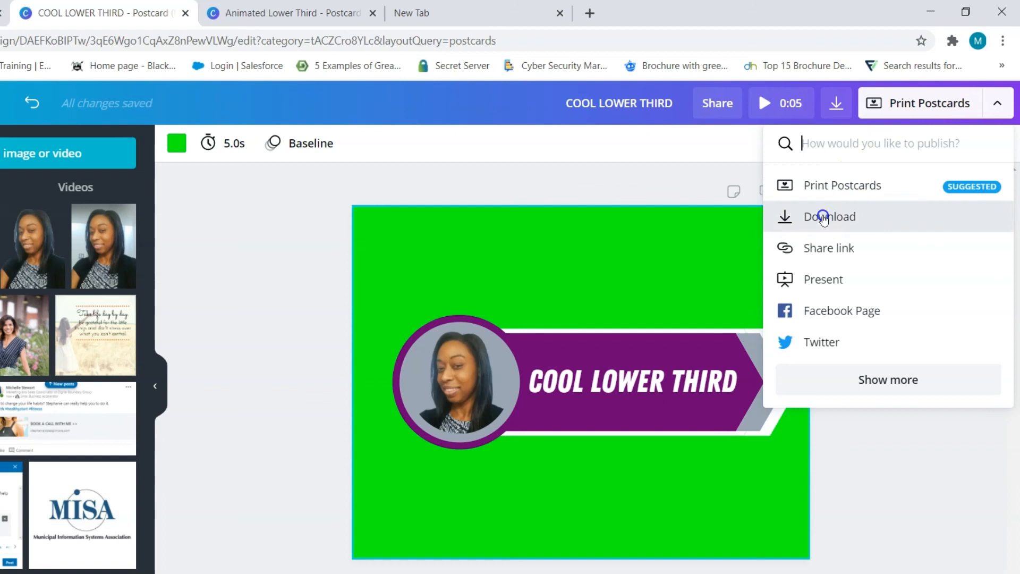
Download the design with MP4 Video as the file type
{"action": "left_click", "coordinate": [829, 217]}
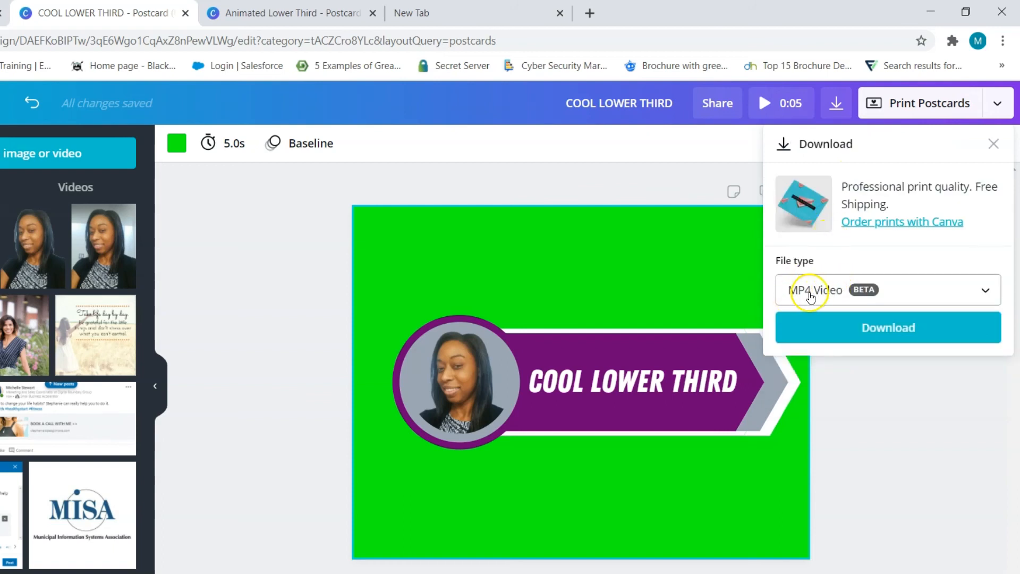
{"action": "mouse_move", "coordinate": [878, 331]}
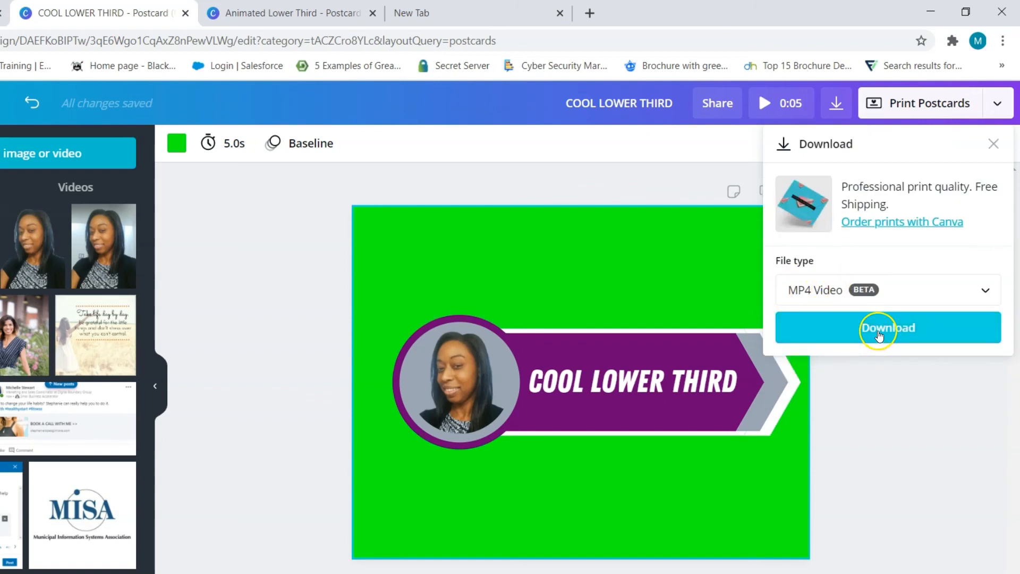
{"action": "left_click", "coordinate": [886, 328]}
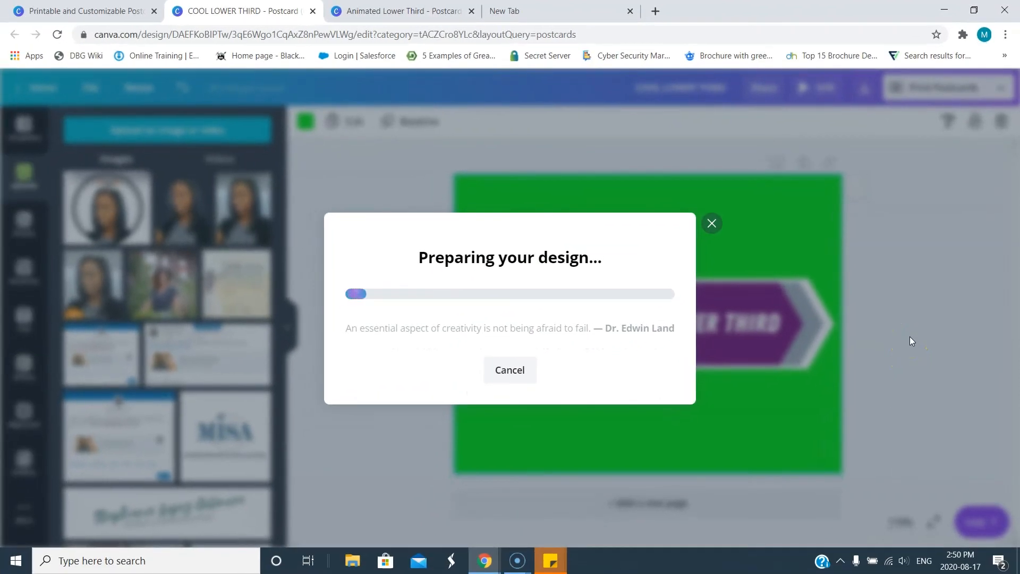
{"action": "mouse_move", "coordinate": [16, 480]}
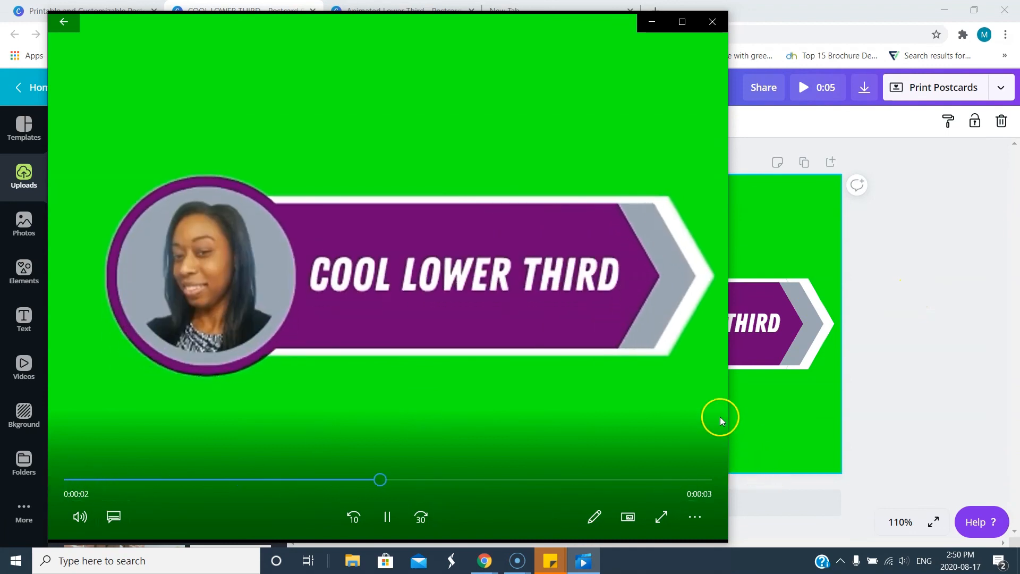
Close Windows Media Player after watching the downloaded MP4
{"action": "left_click", "coordinate": [710, 21]}
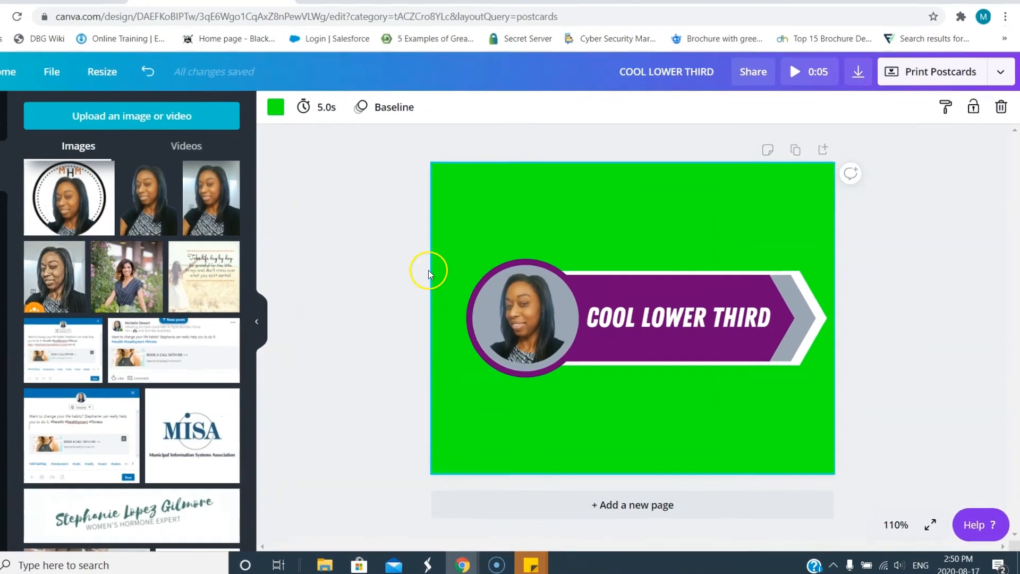